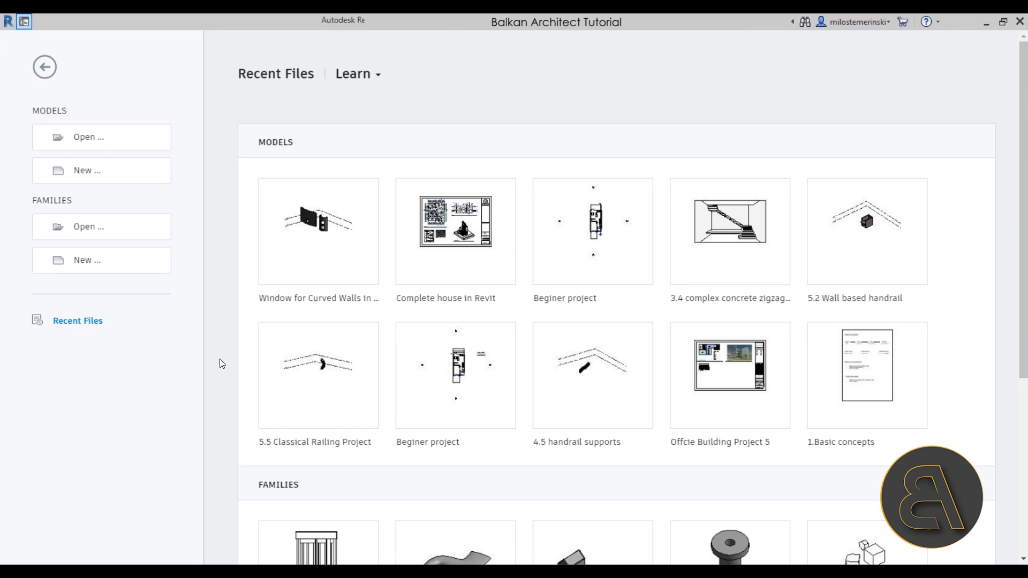
mouse_move(84, 163)
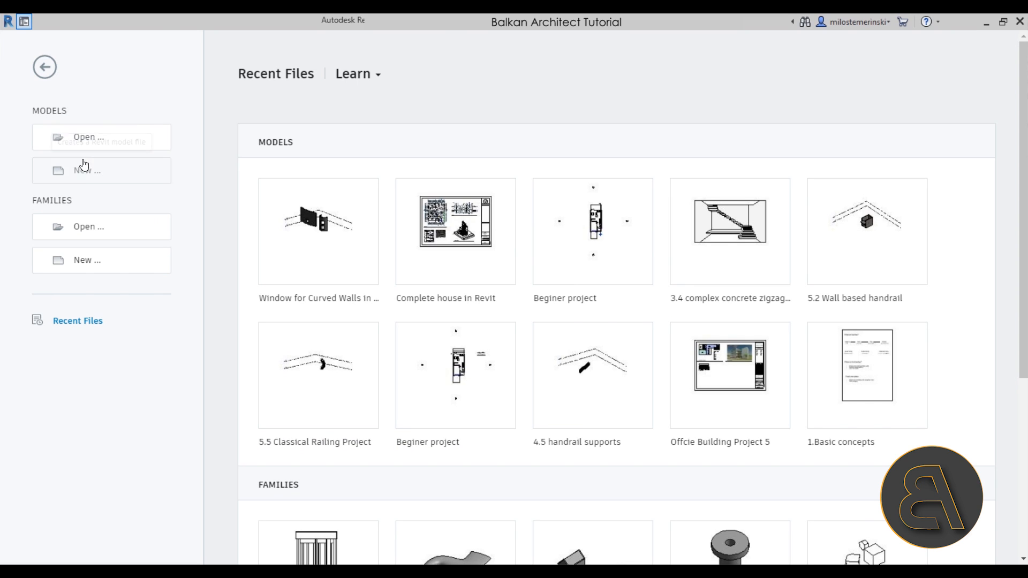
- Create a new project from the Architectural Template, keeping Project selected
click(88, 171)
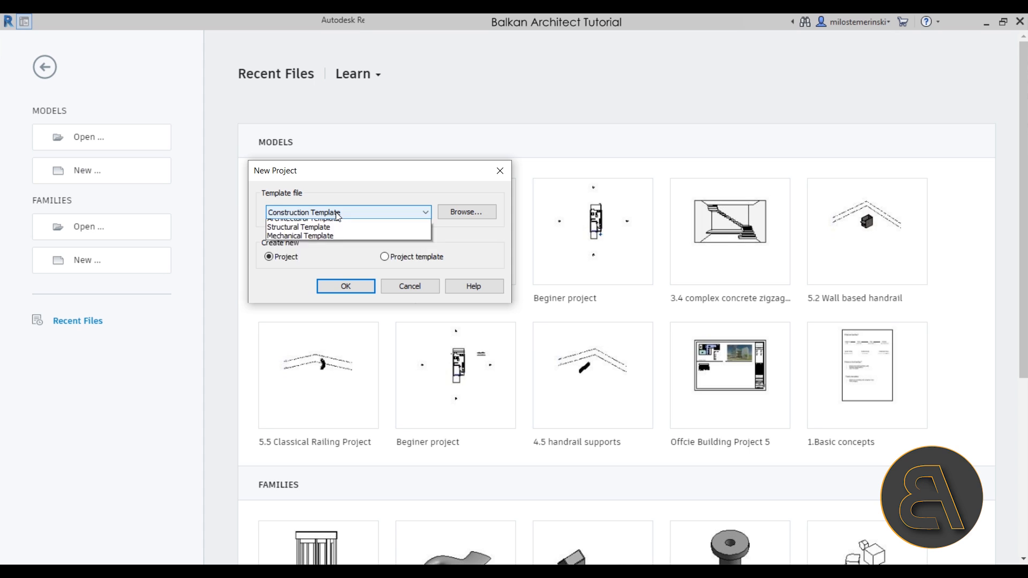
click(299, 219)
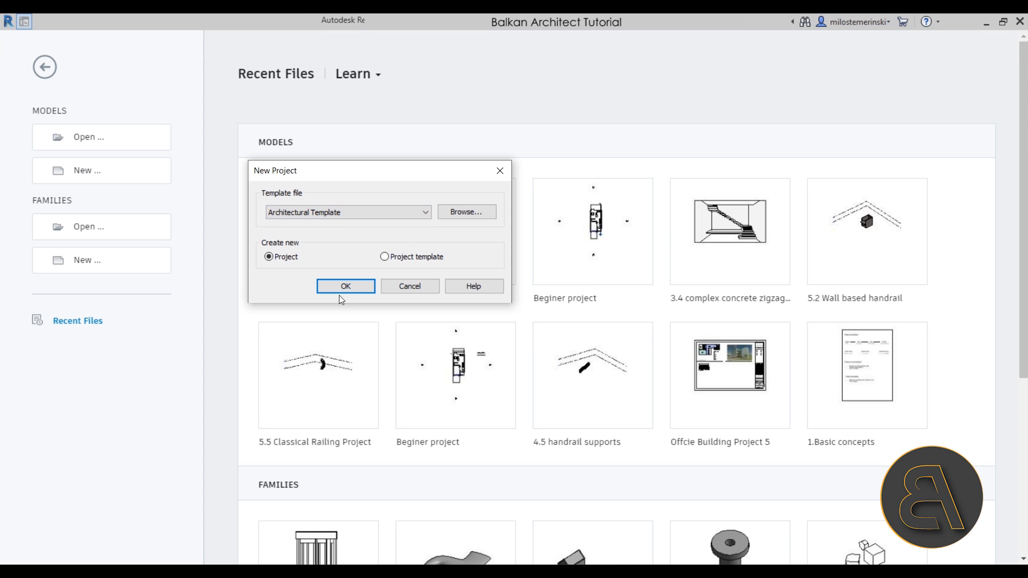
click(346, 286)
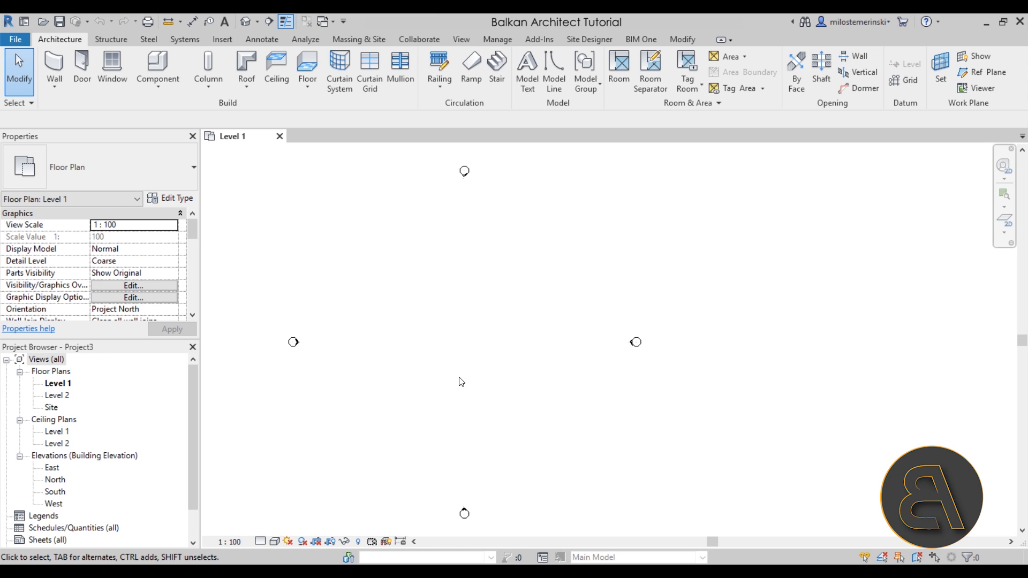
mouse_move(444, 330)
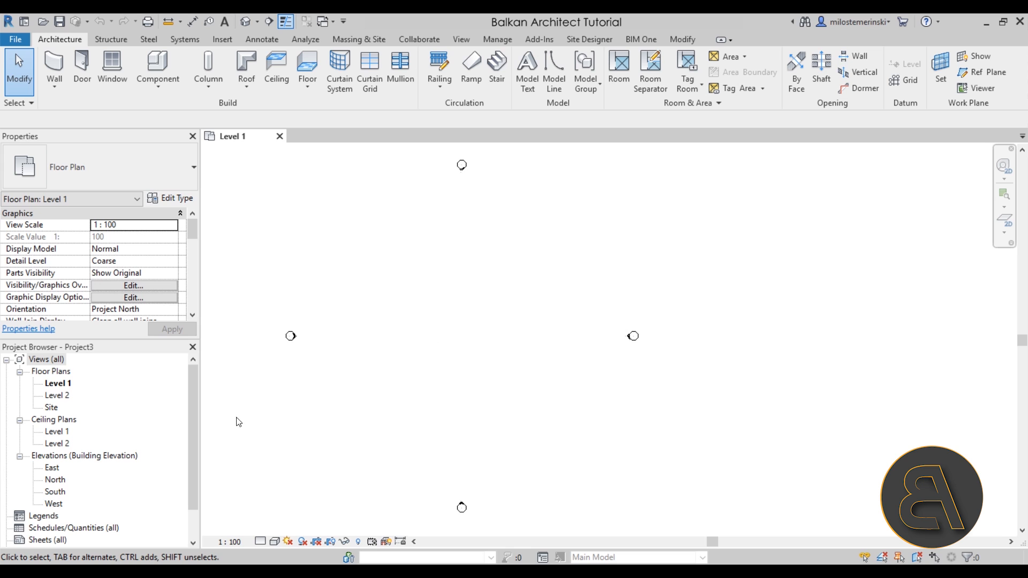
mouse_move(438, 339)
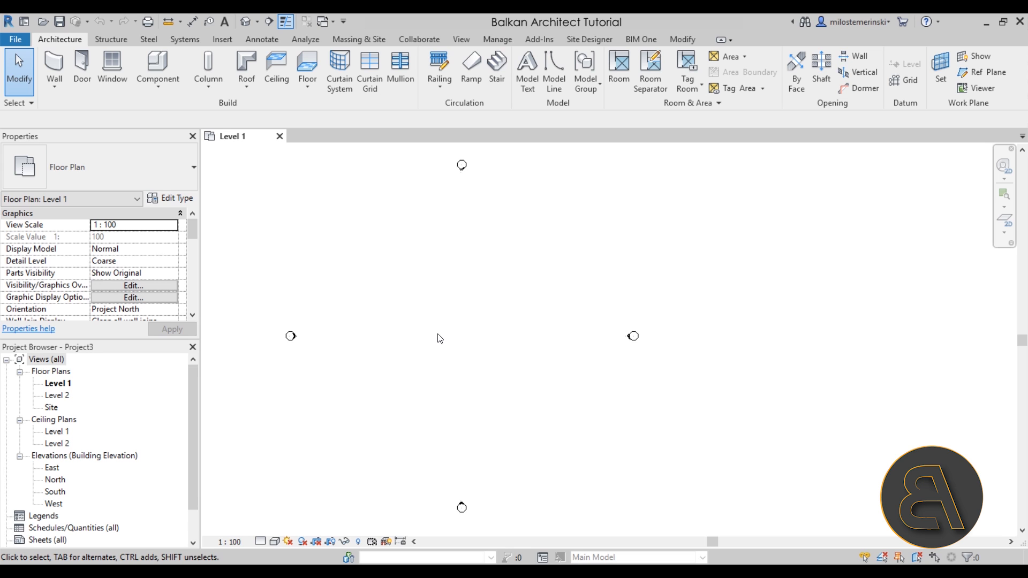
- Sketch a rectangle of Exterior - Brick on Mtl. Stud walls, about 11350 by 6750 mm
click(53, 64)
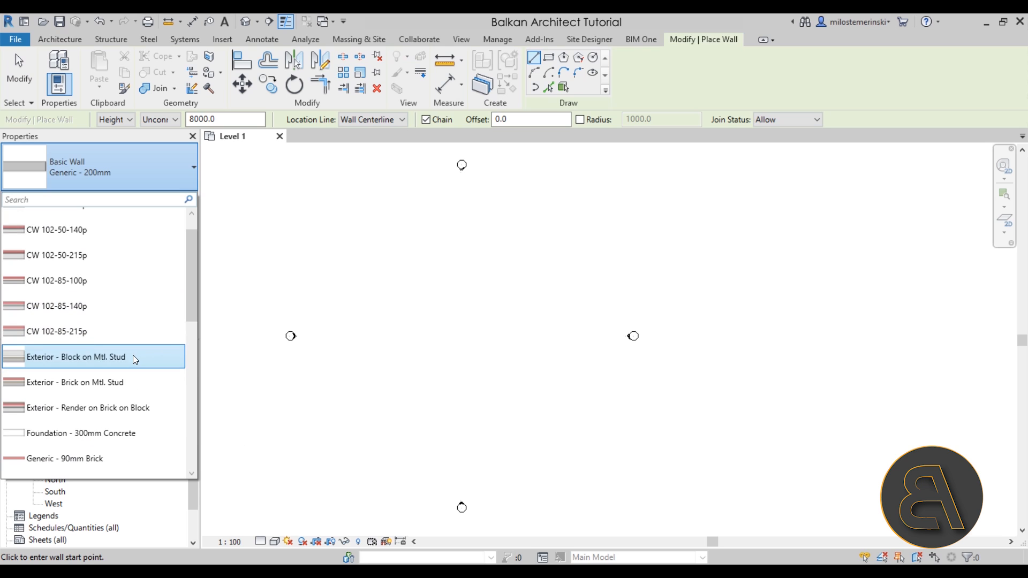
scroll(down, 3)
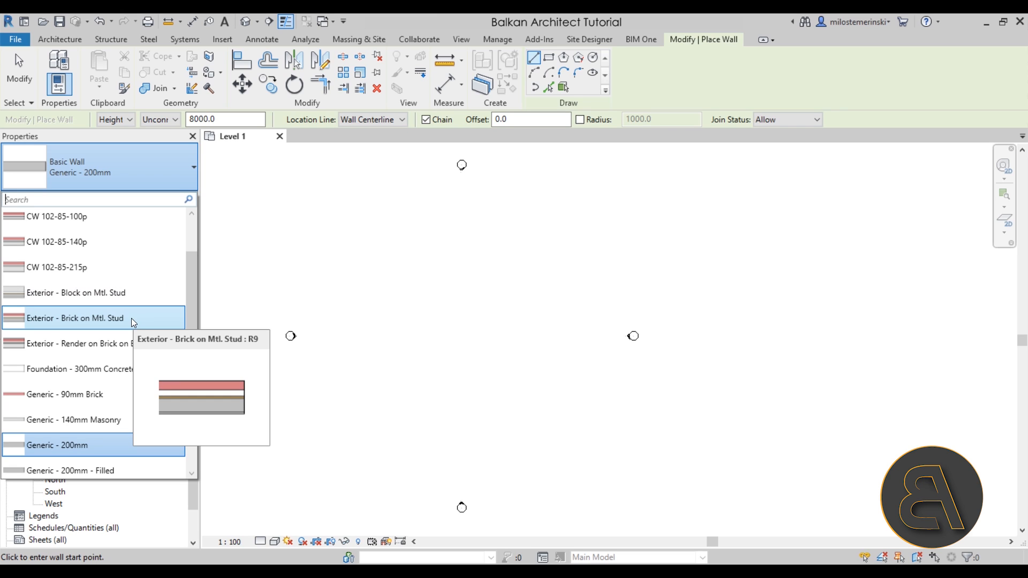
mouse_move(124, 323)
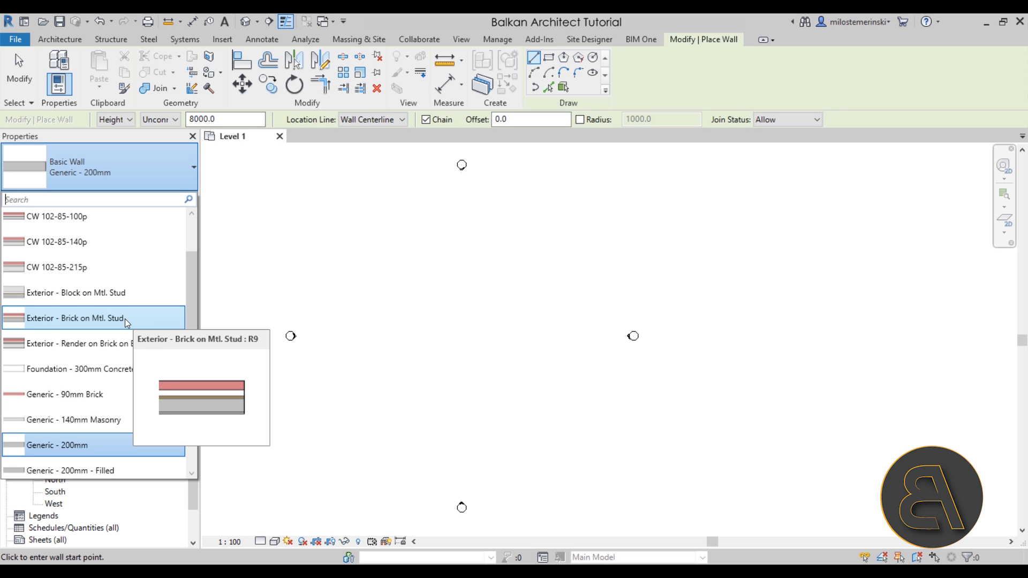
mouse_move(39, 325)
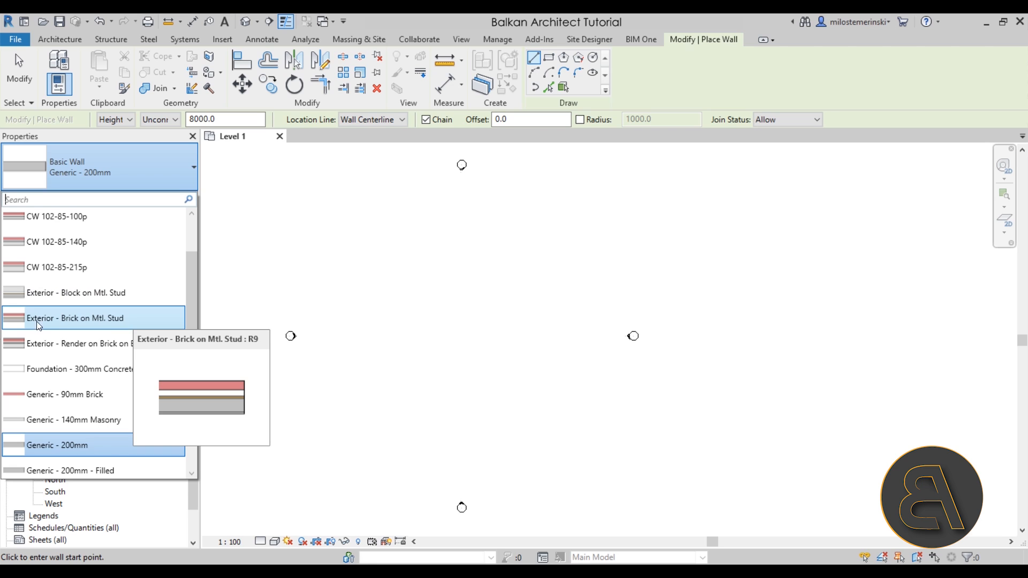
mouse_move(104, 323)
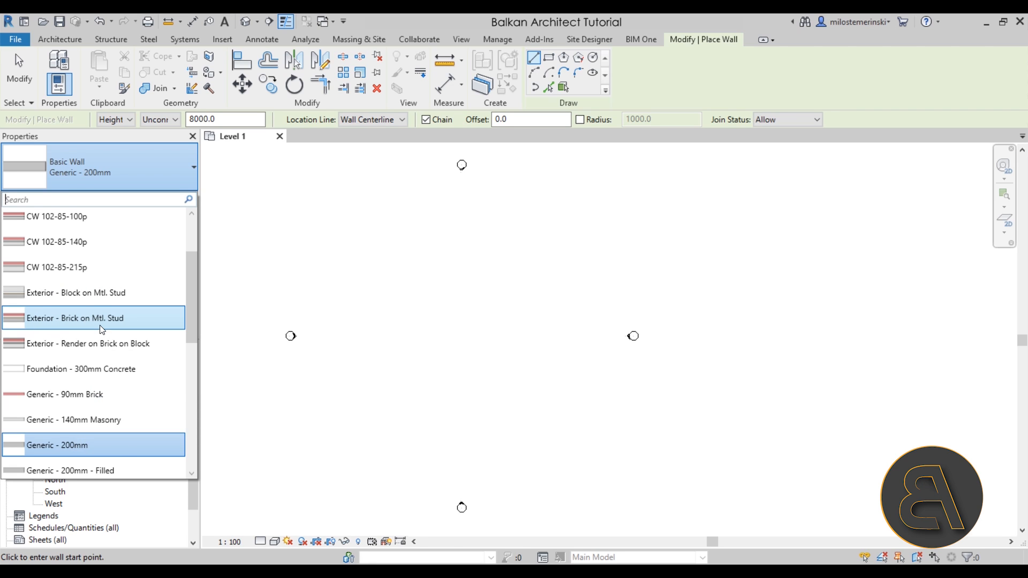
click(61, 318)
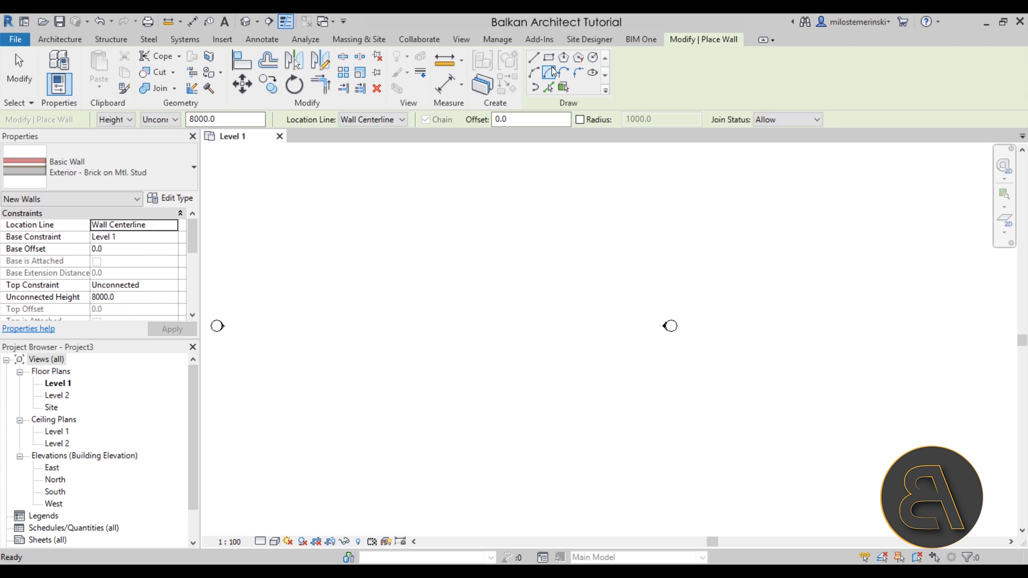
drag(385, 284, 491, 354)
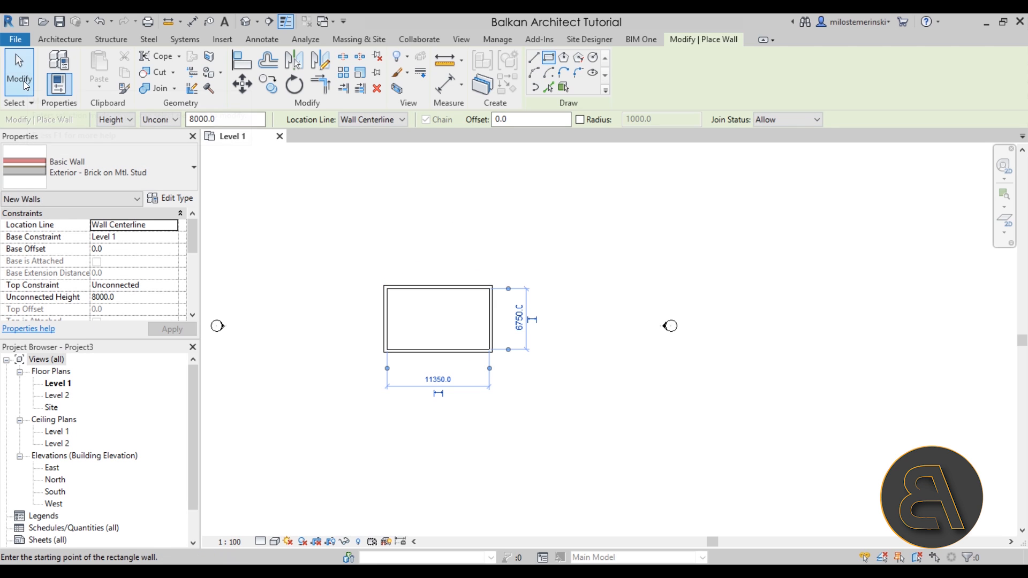
click(211, 119)
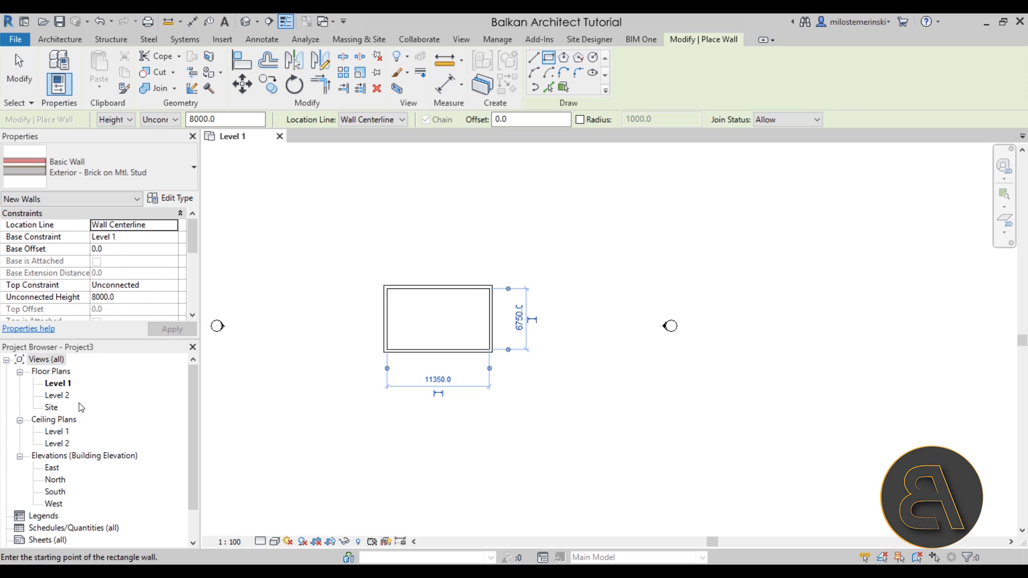
mouse_move(92, 418)
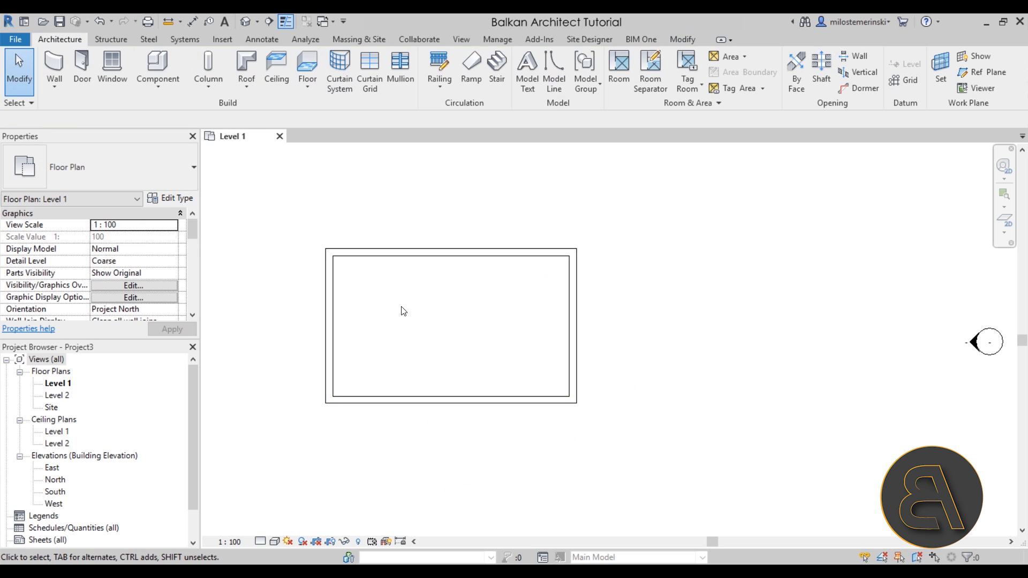
- Open the Level 2 plan at Fine detail level with Thin Lines turned off
double_click(55, 398)
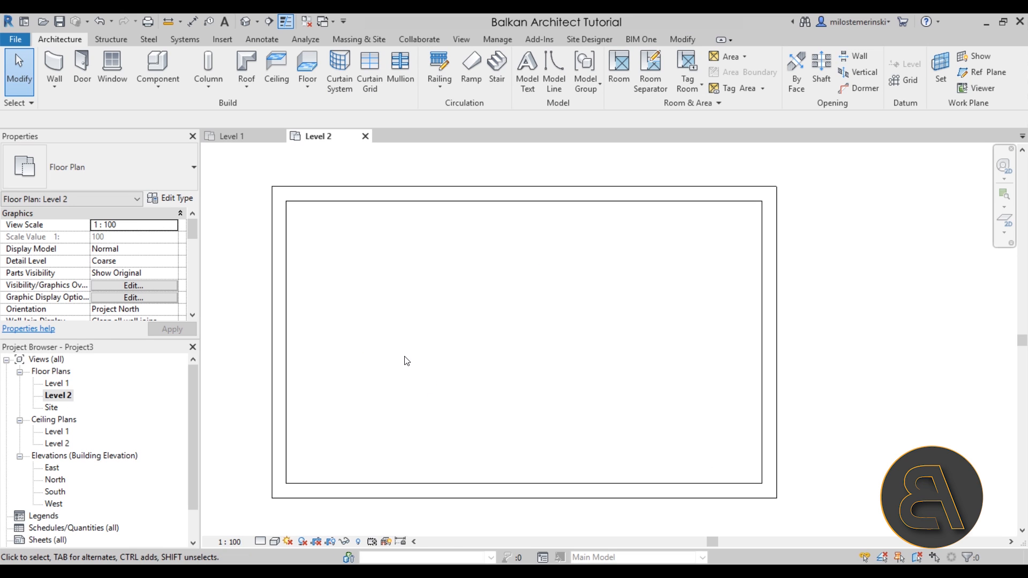
mouse_move(403, 356)
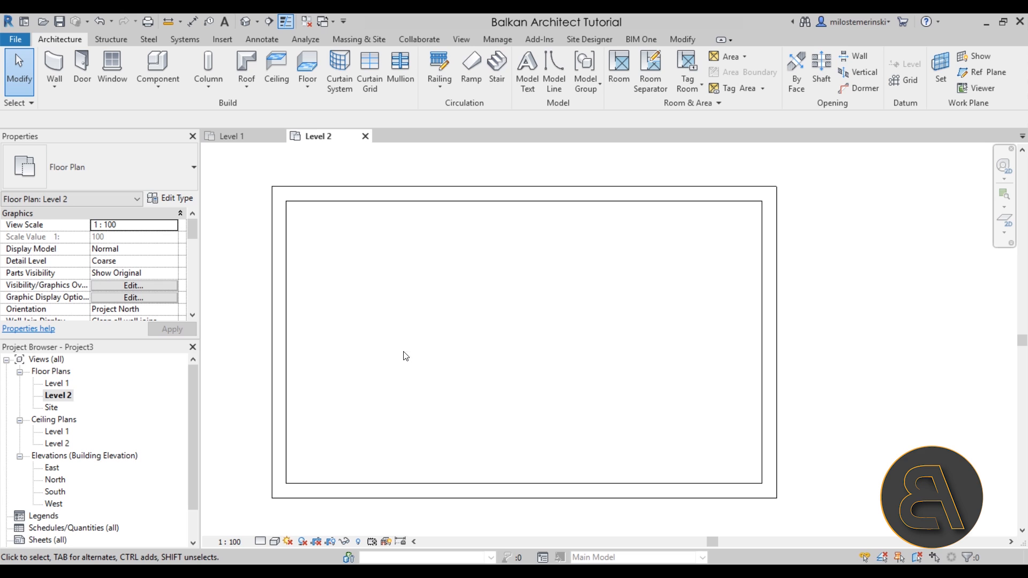
mouse_move(421, 206)
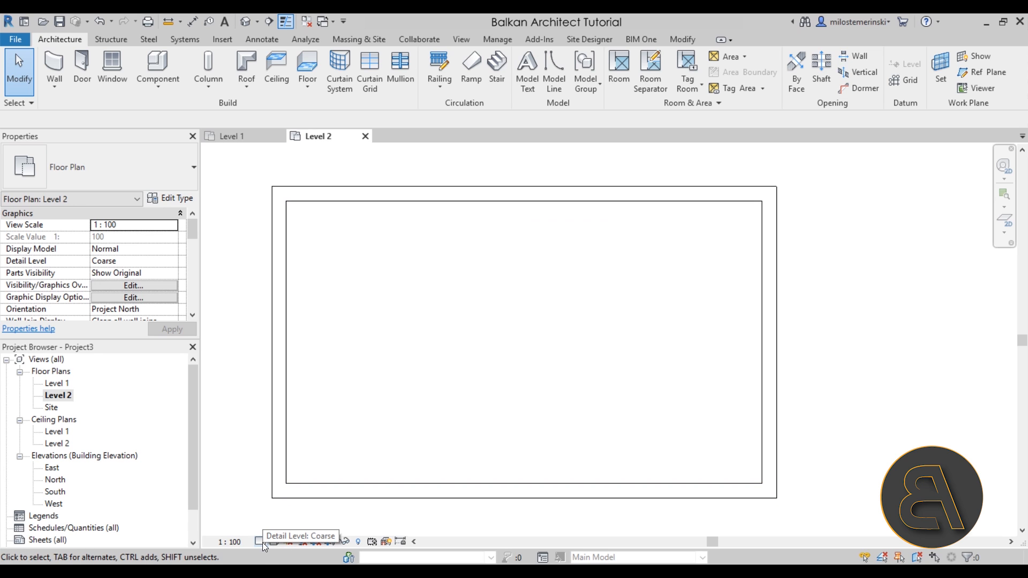
click(256, 542)
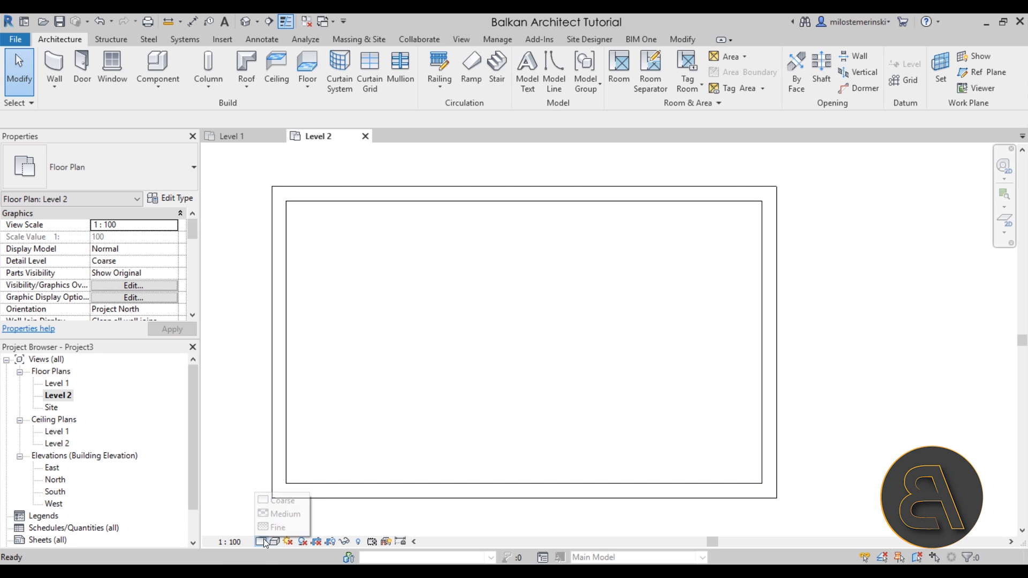
click(277, 528)
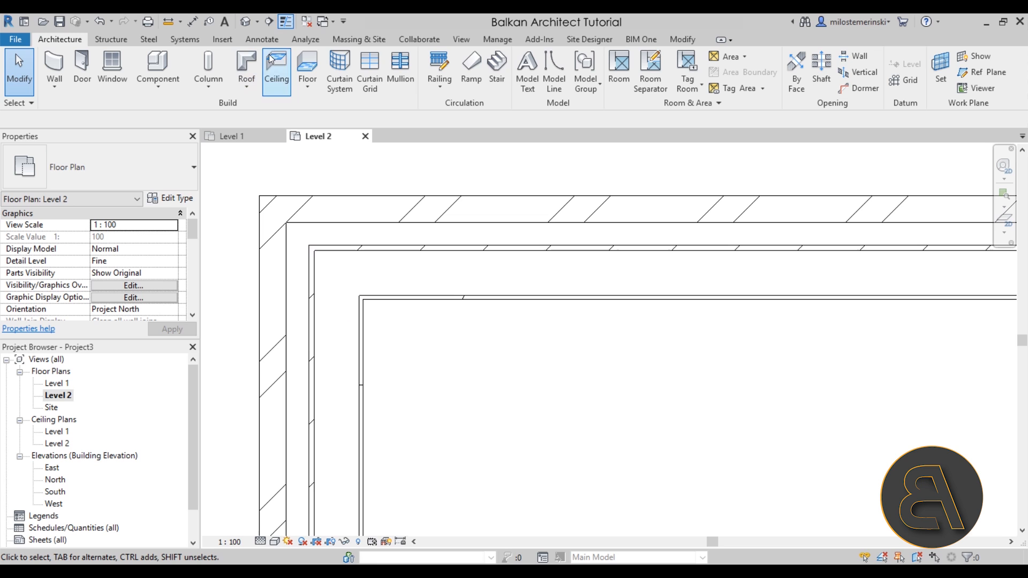
mouse_move(283, 21)
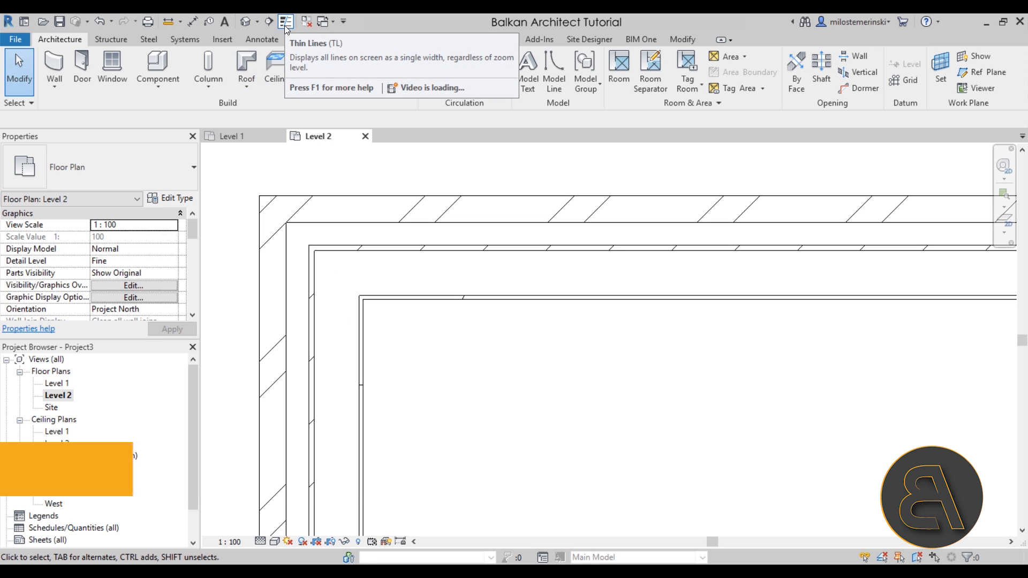
click(283, 20)
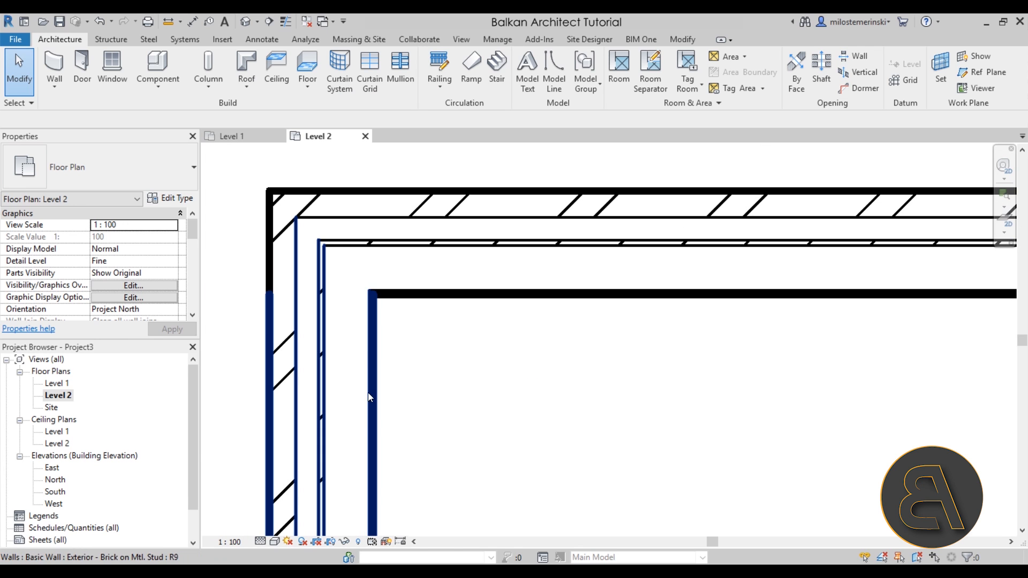
click(276, 162)
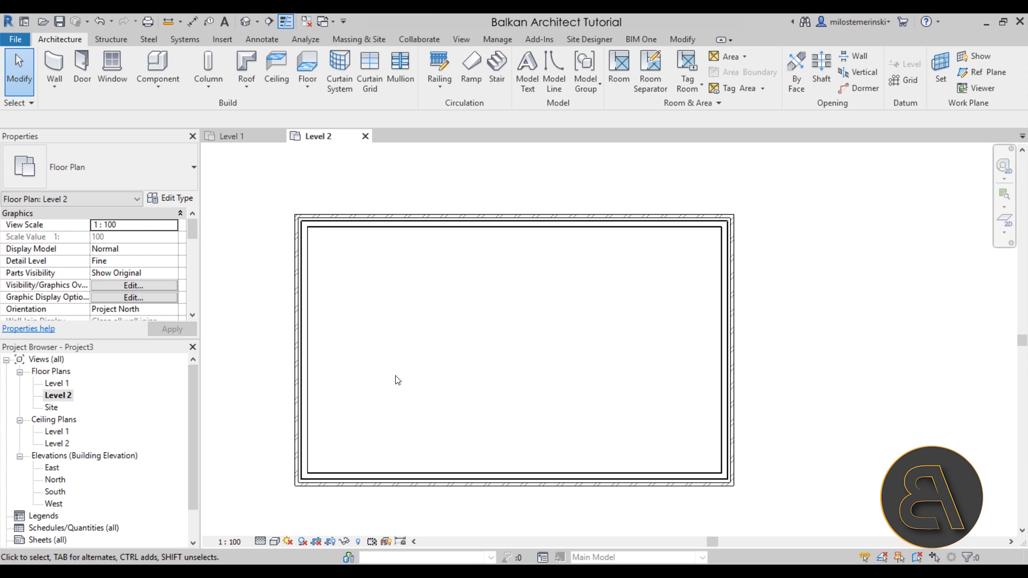
mouse_move(395, 317)
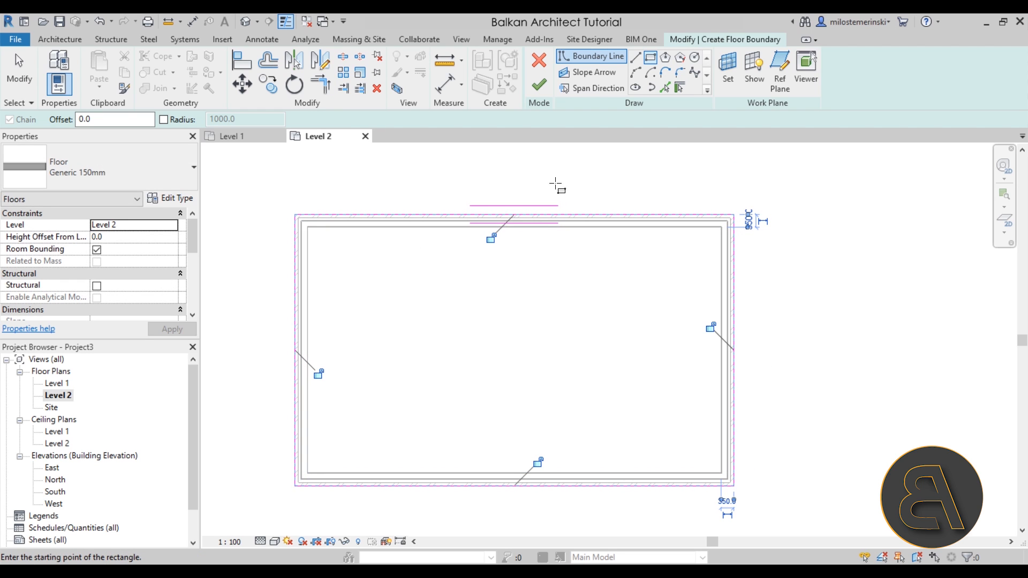
mouse_move(539, 85)
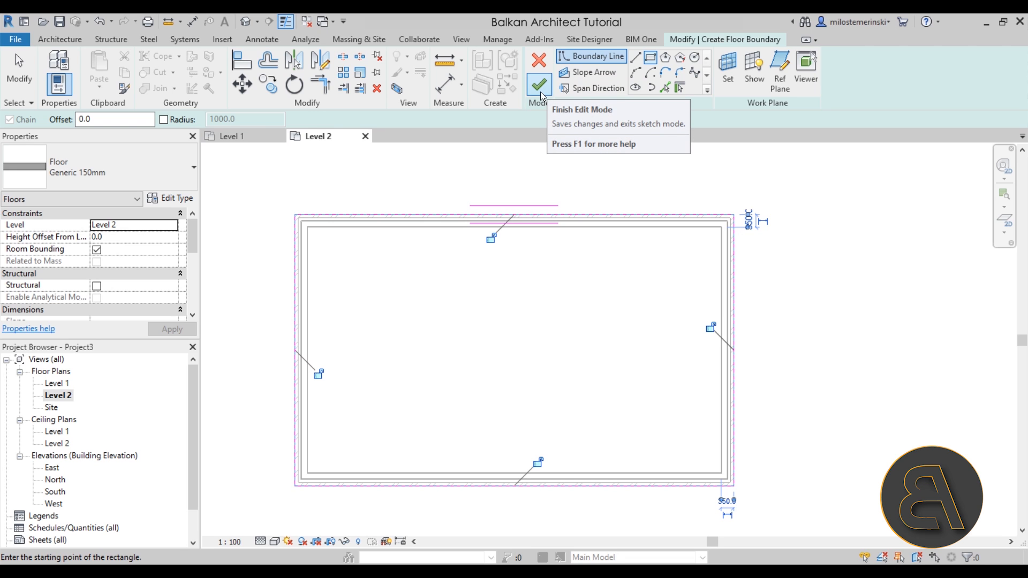
- Finish the sketch of the Generic 150mm floor bounded by the Level 2 walls
click(540, 84)
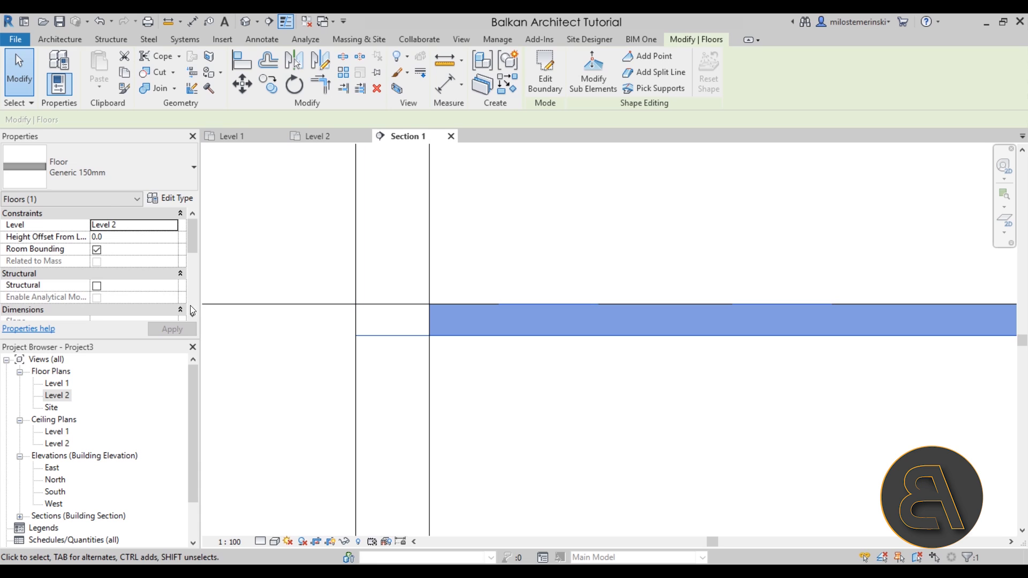
- Set the section view's detail level to Fine to show the wall layers
click(189, 166)
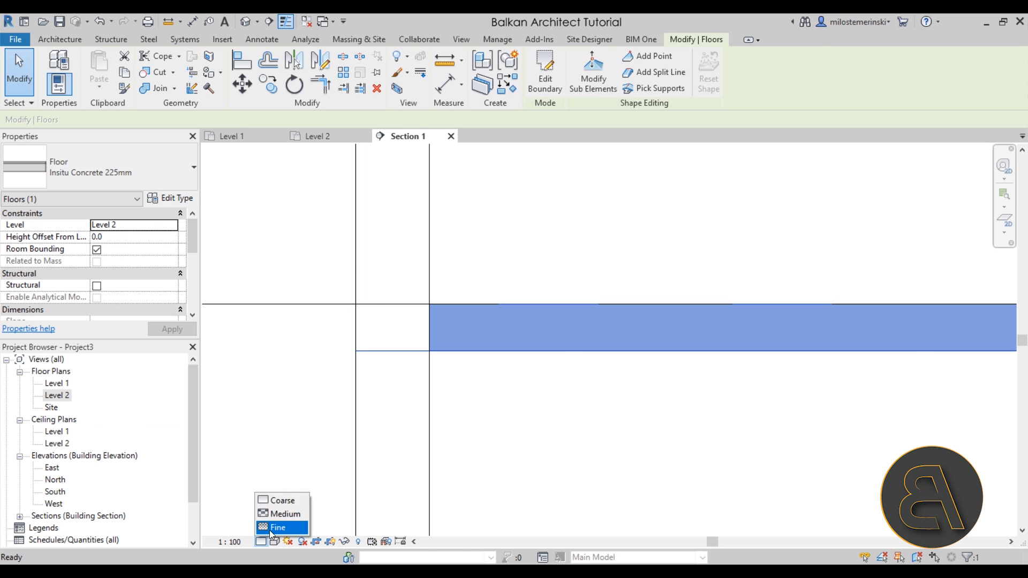
click(281, 527)
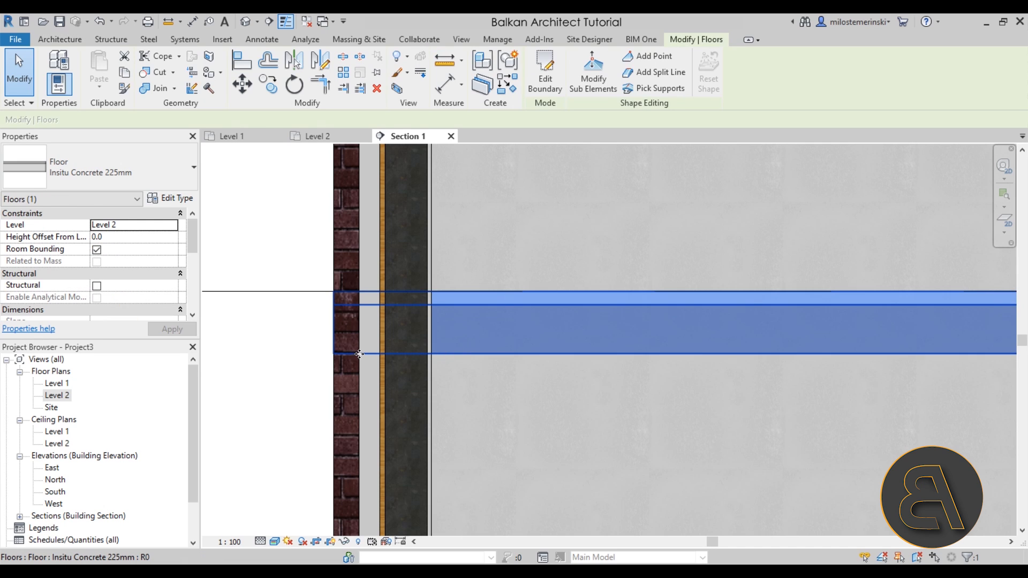
mouse_move(332, 356)
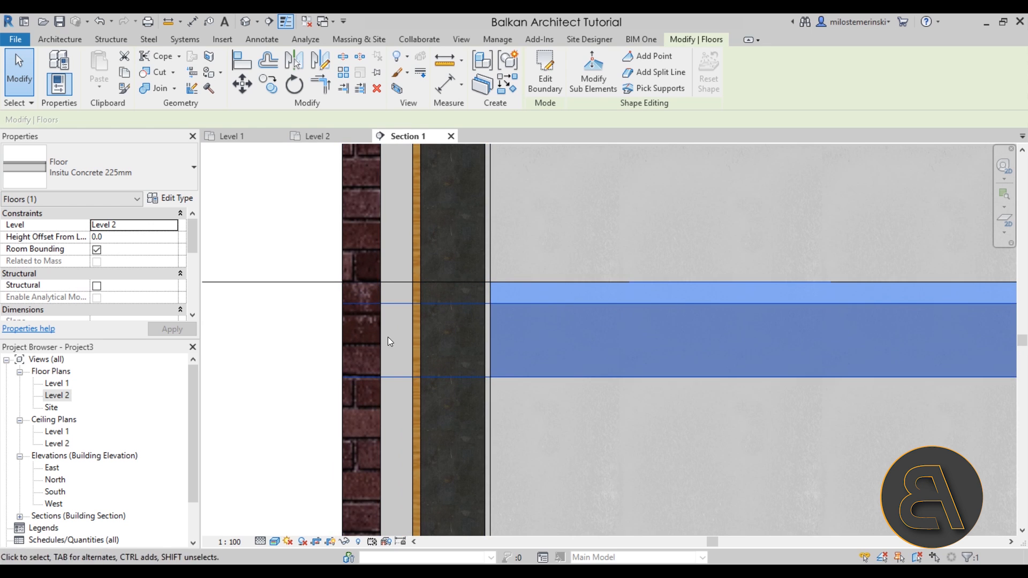
mouse_move(396, 457)
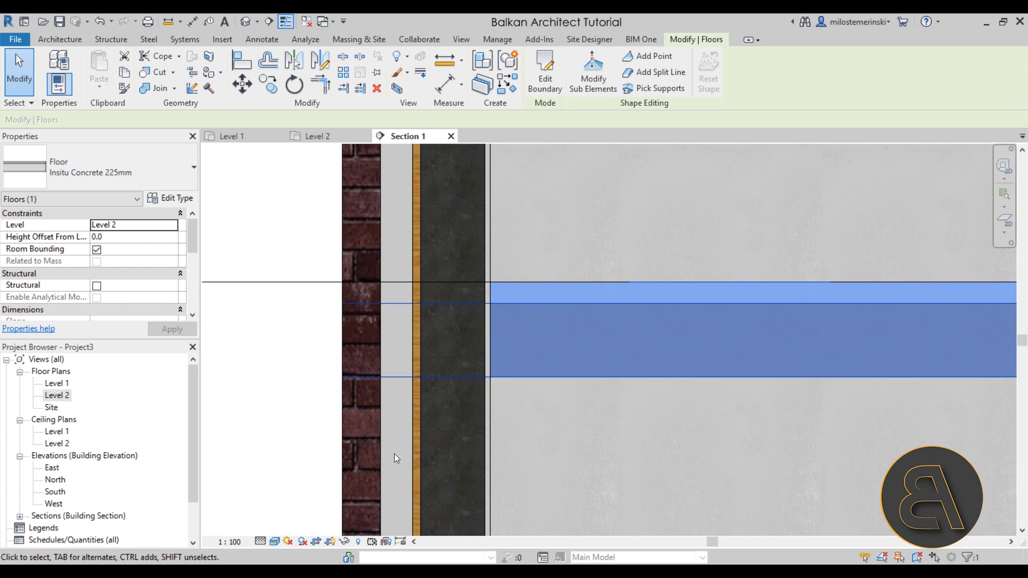
mouse_move(407, 395)
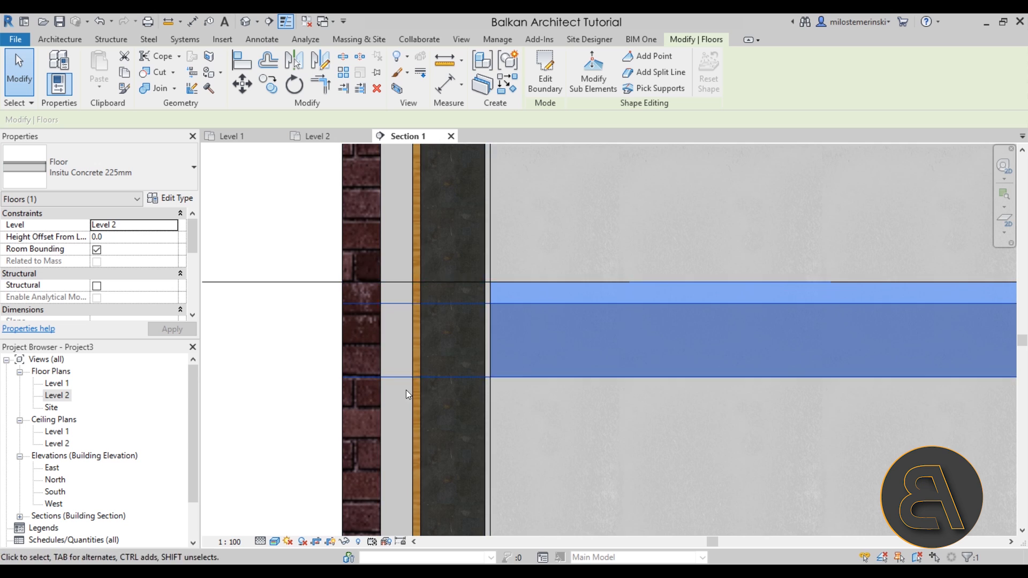
mouse_move(399, 366)
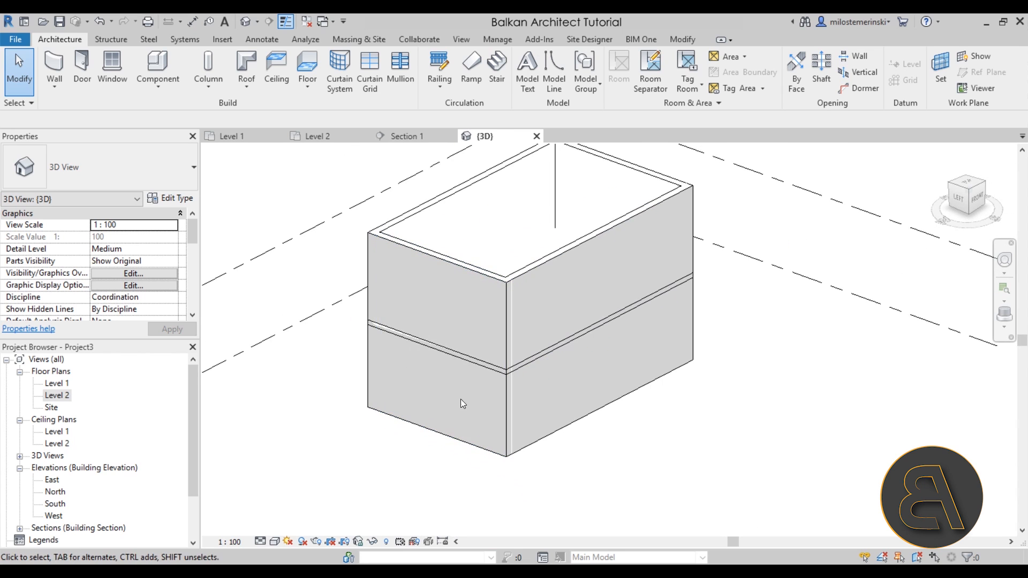
- Restyle the front floor edge line on the walls to <Invisible lines>, then orbit to check
drag(462, 404, 569, 511)
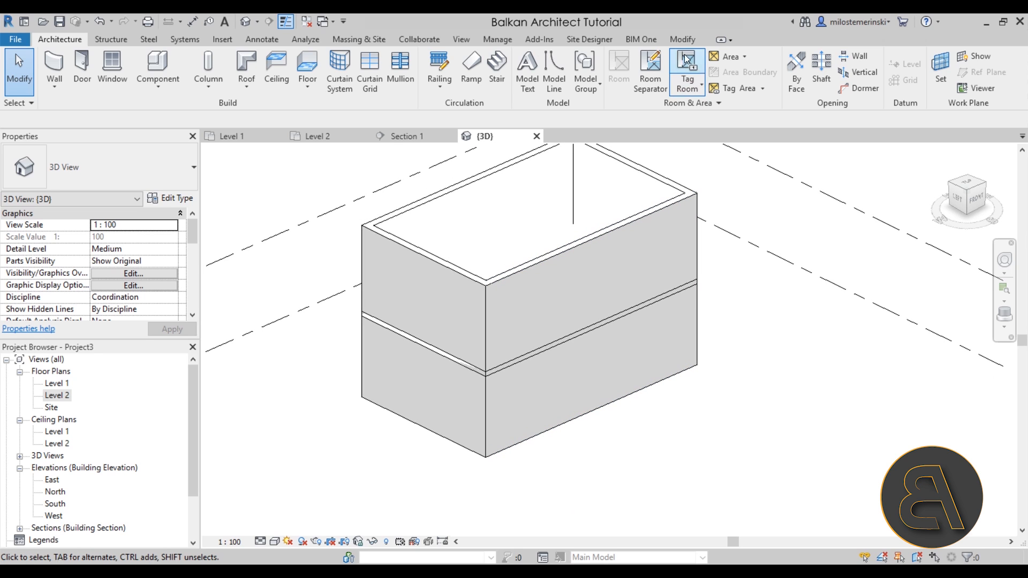
click(688, 72)
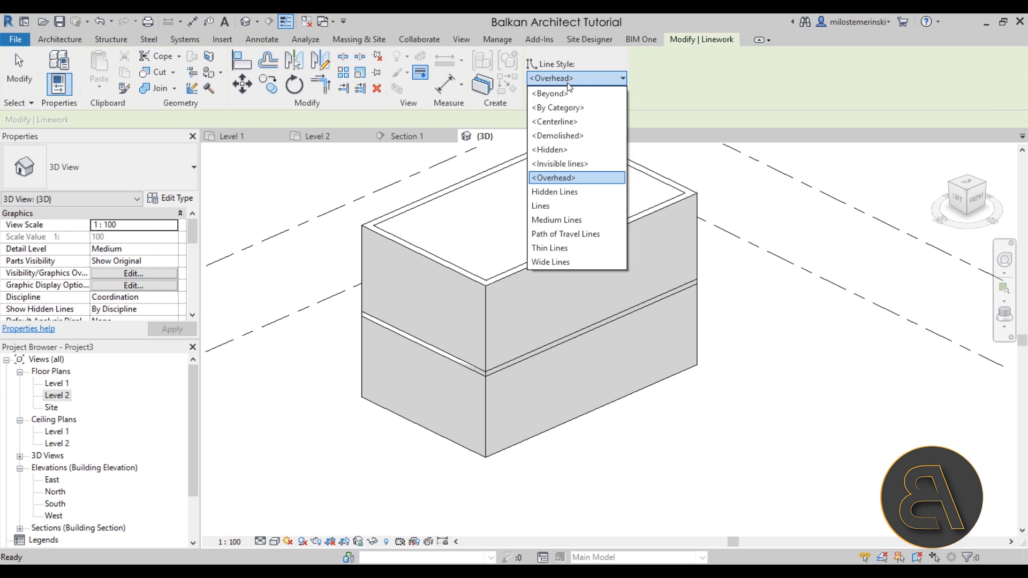
click(559, 164)
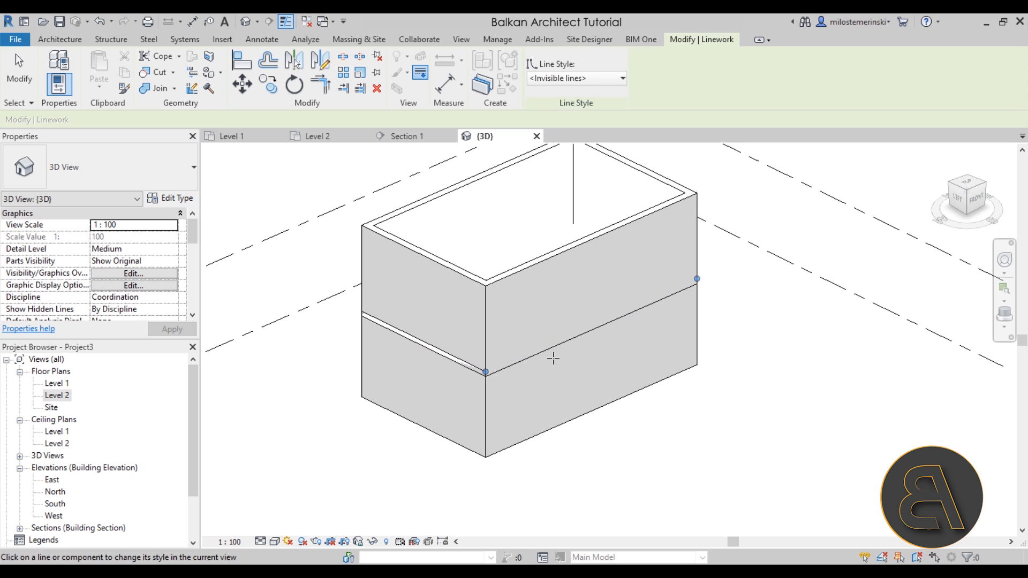
click(446, 361)
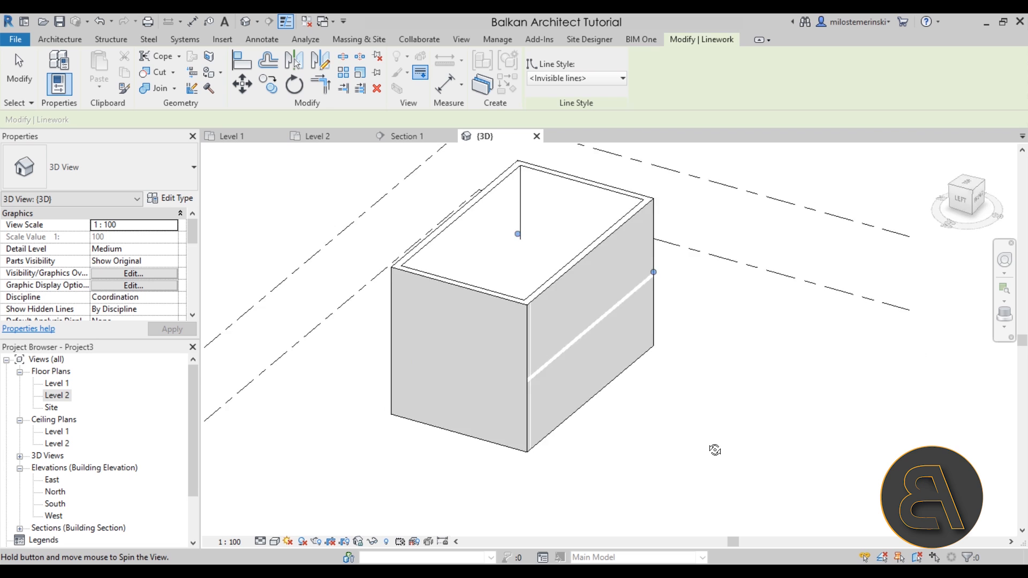
drag(715, 450, 514, 469)
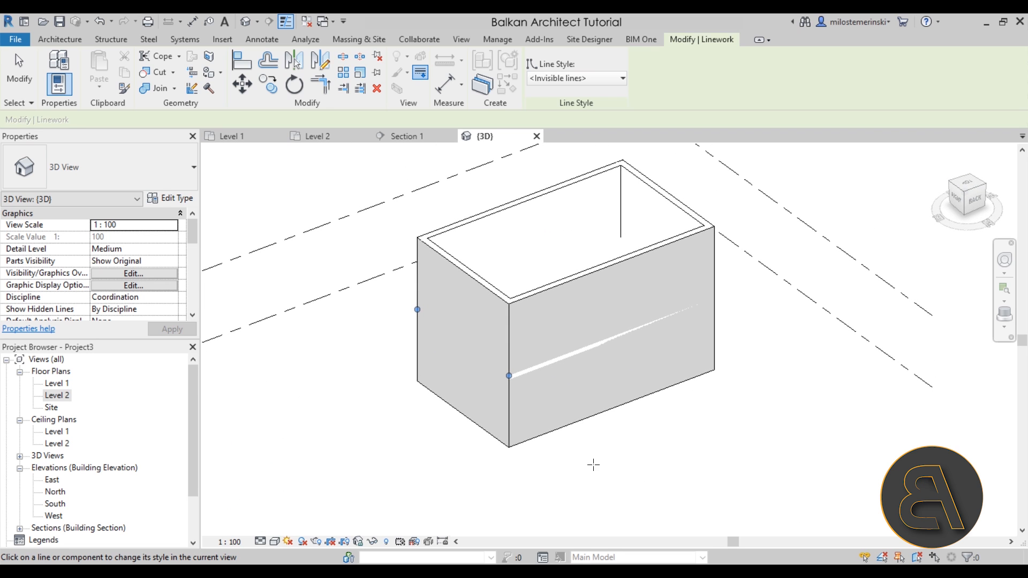
mouse_move(651, 382)
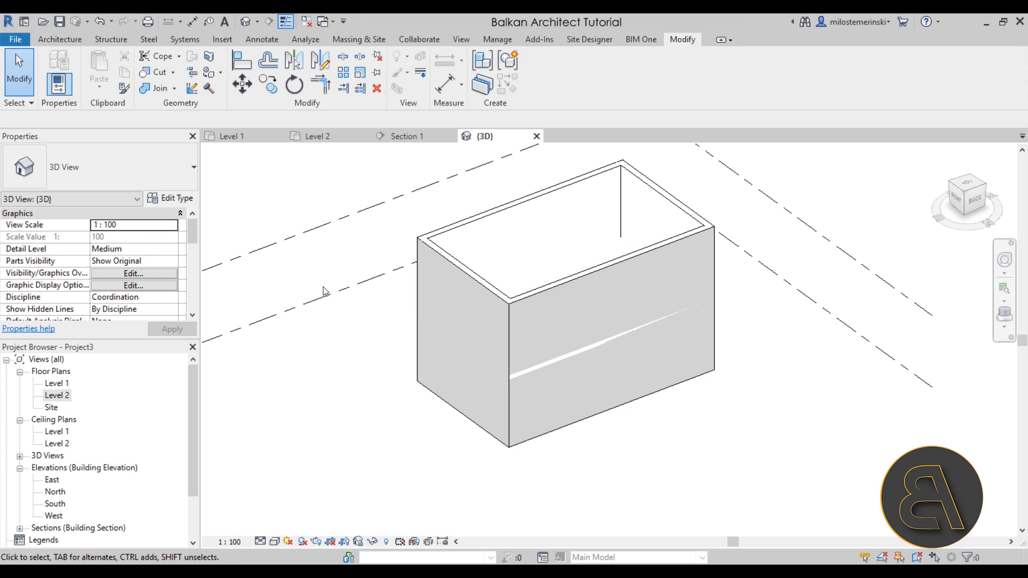
- Open the Level 2 plan, select the floor, and view it in Section 1
click(317, 136)
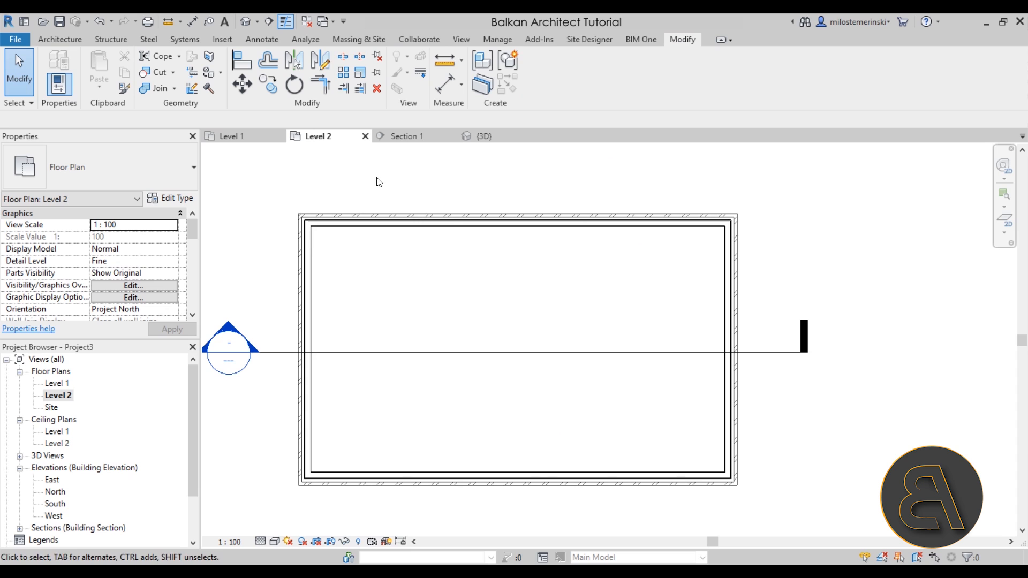
mouse_move(368, 217)
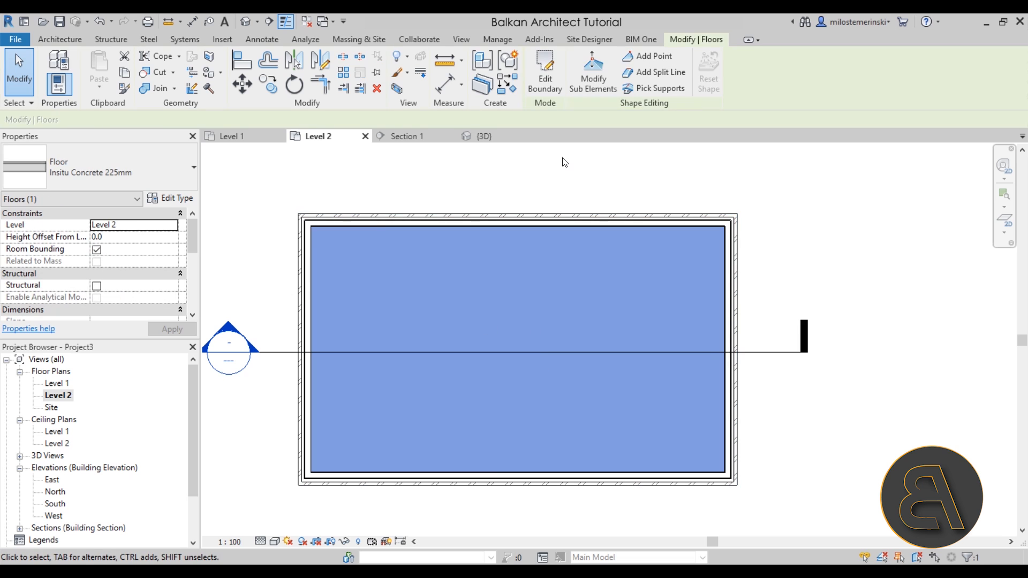
click(544, 70)
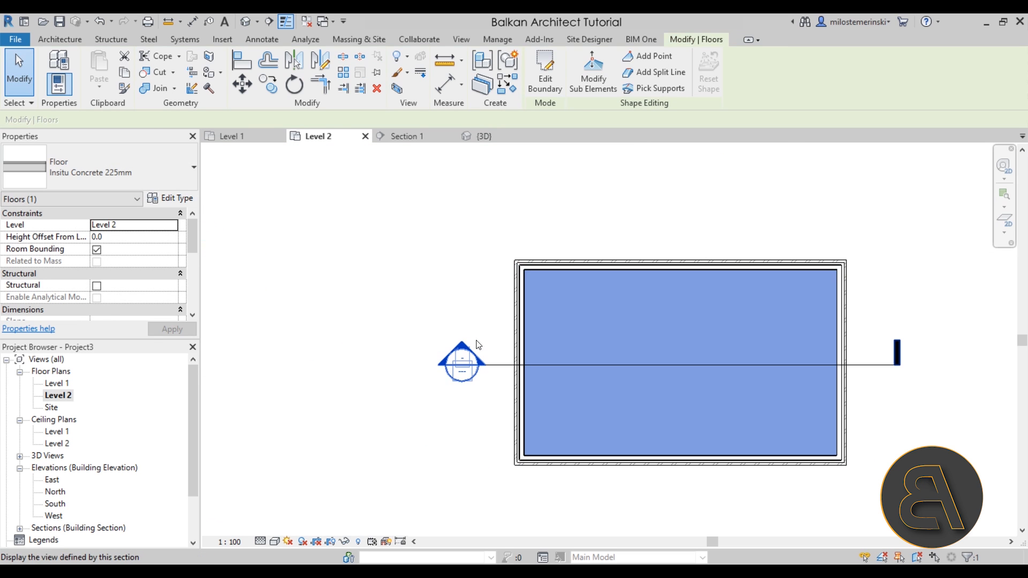
click(406, 136)
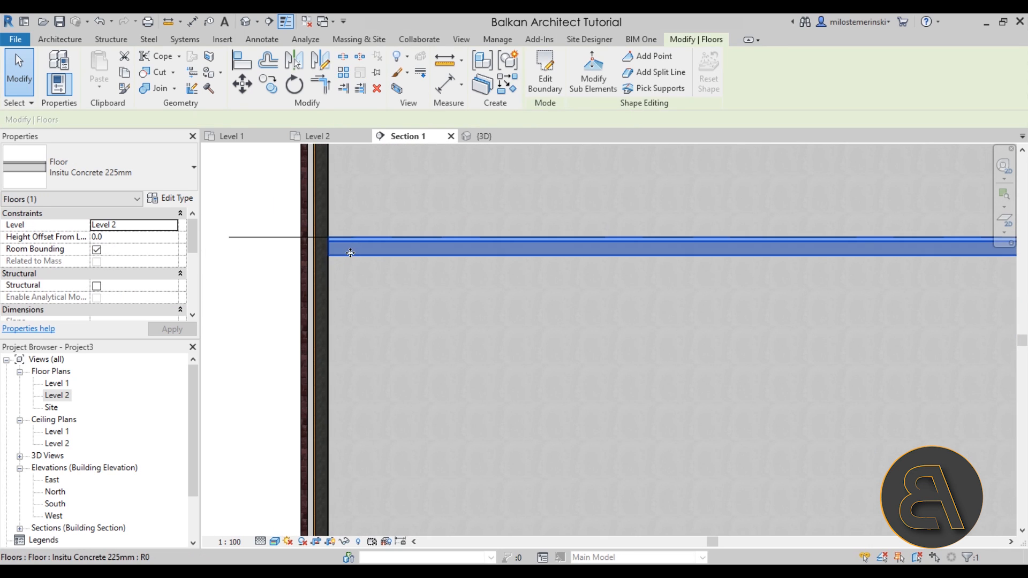
mouse_move(347, 240)
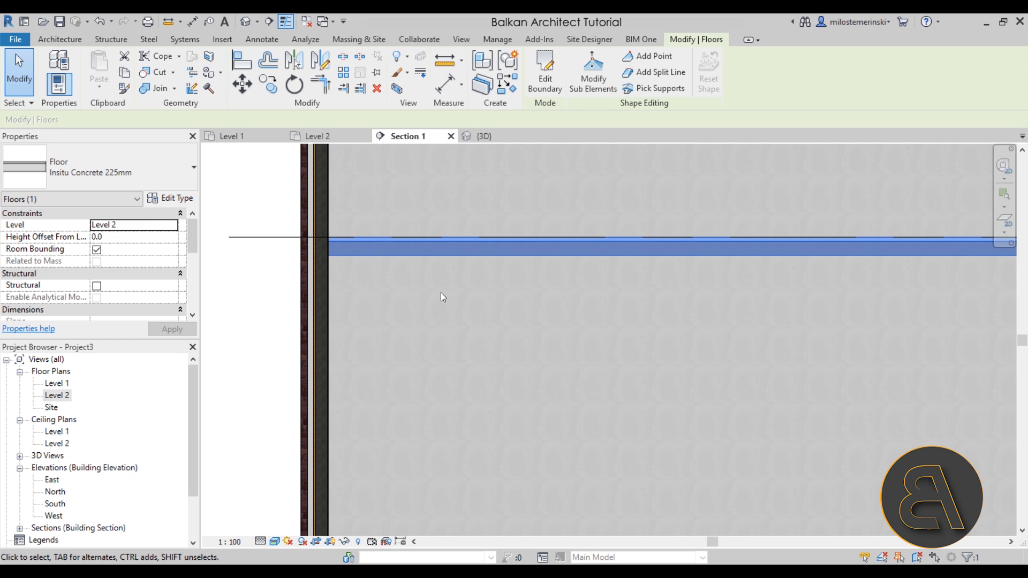
mouse_move(377, 252)
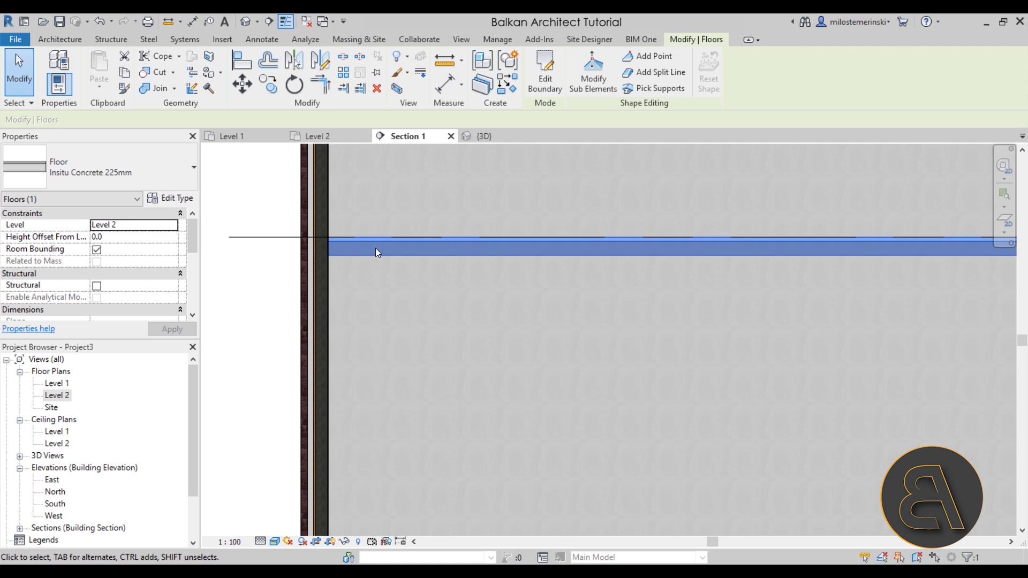
mouse_move(360, 257)
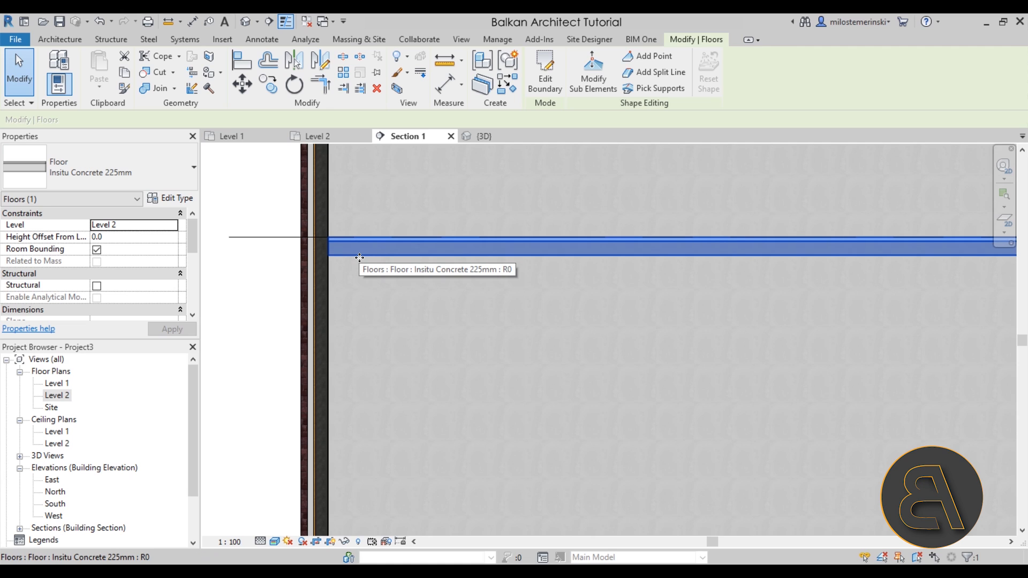
mouse_move(368, 265)
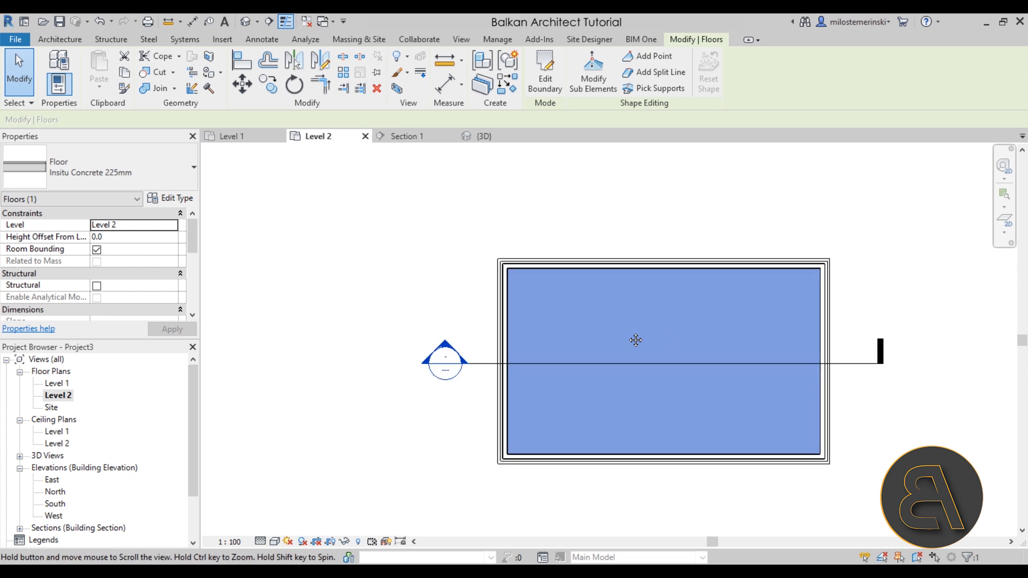
- Redraw the floor boundary by picking the walls, extending into the wall core
click(545, 66)
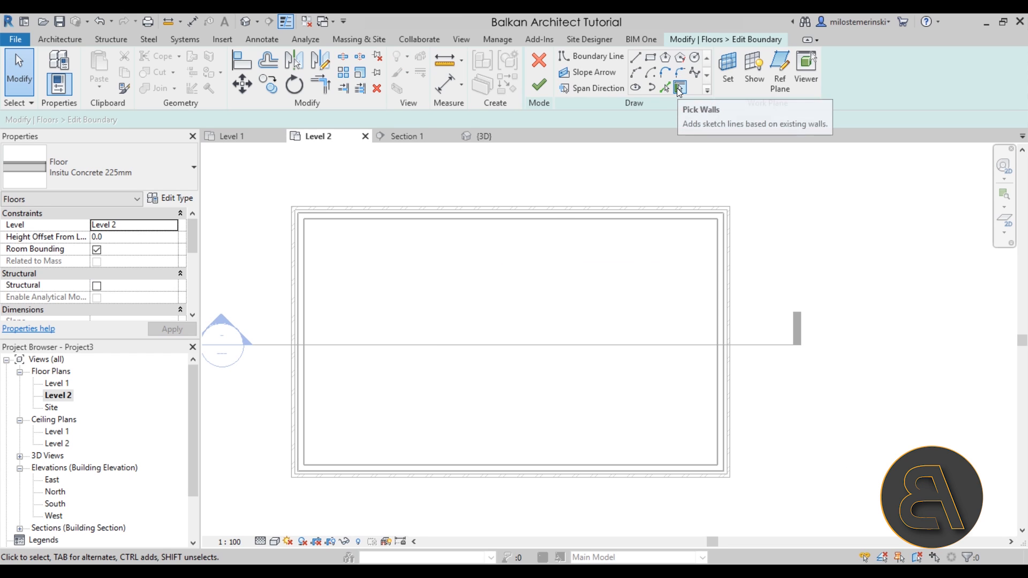
click(681, 87)
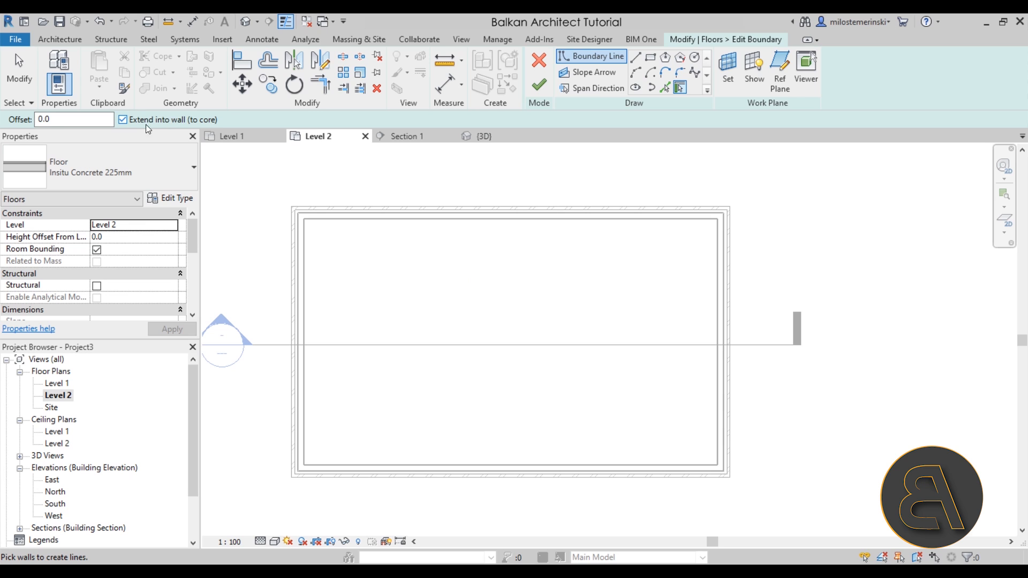
mouse_move(215, 128)
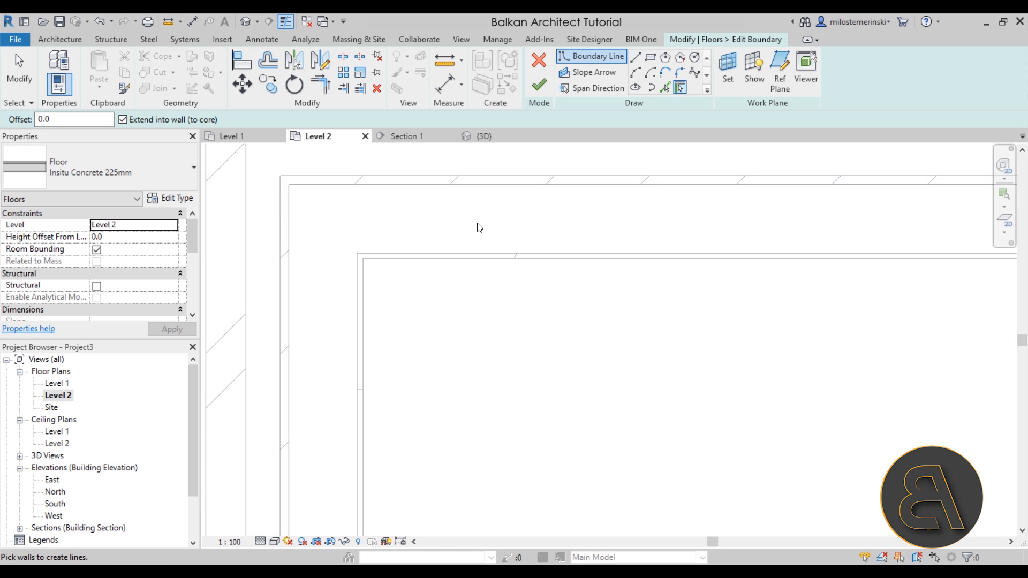
mouse_move(475, 228)
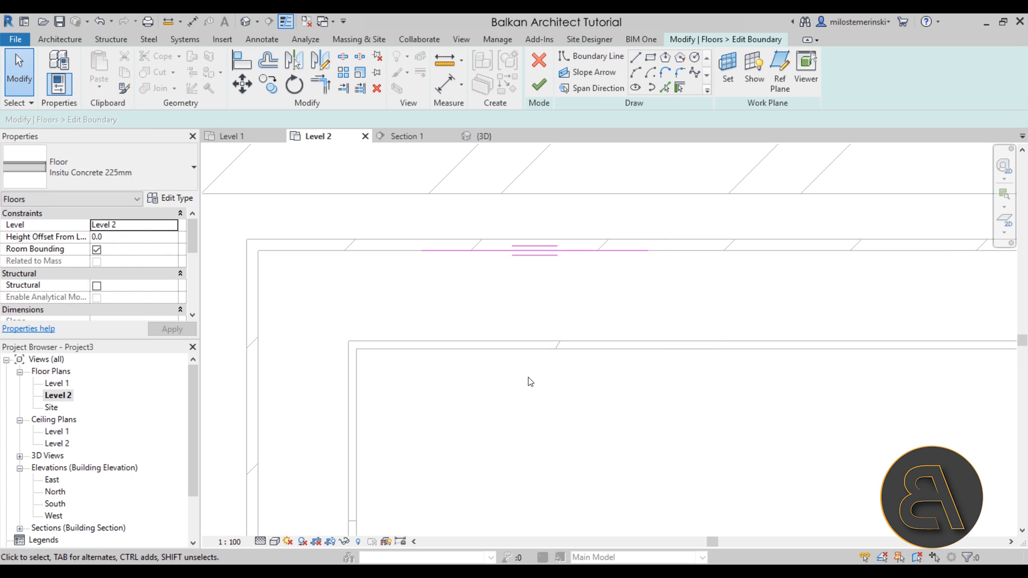
mouse_move(514, 302)
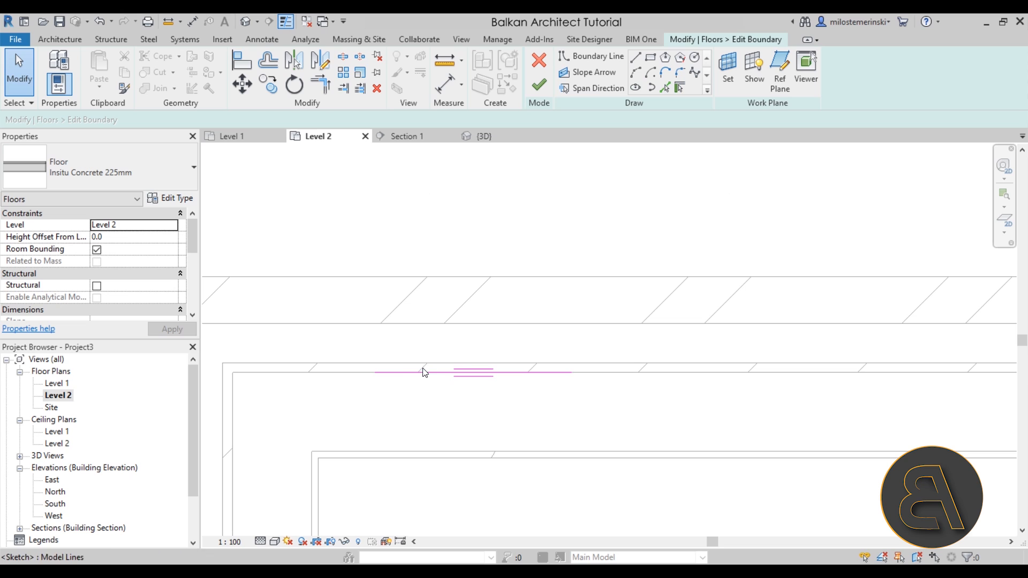
mouse_move(448, 347)
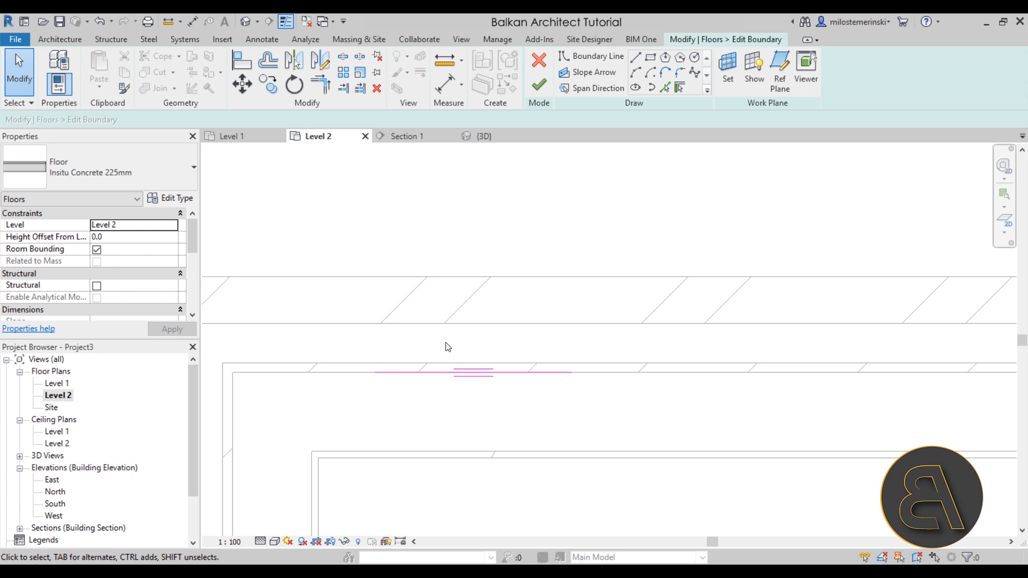
mouse_move(486, 314)
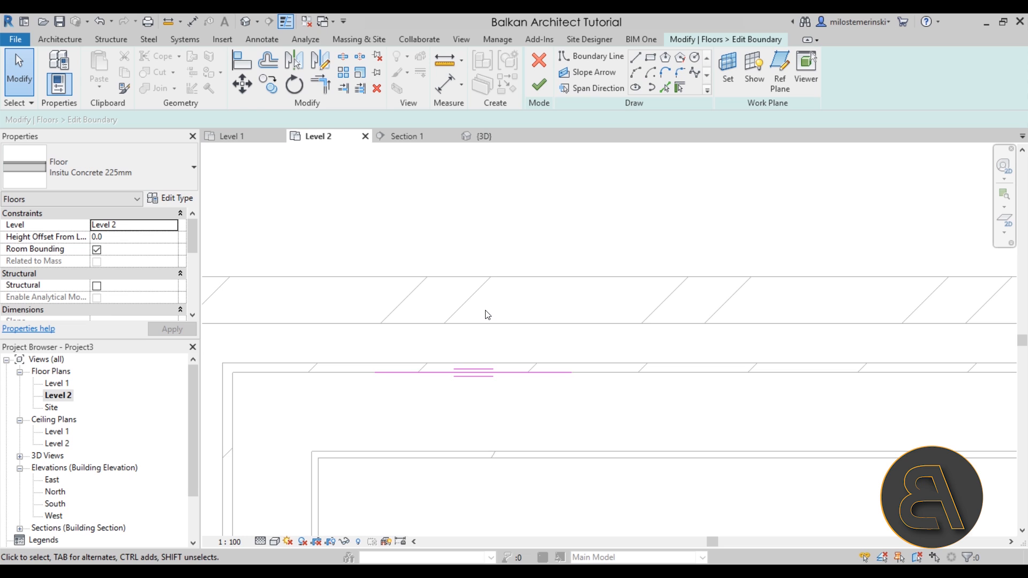
click(474, 372)
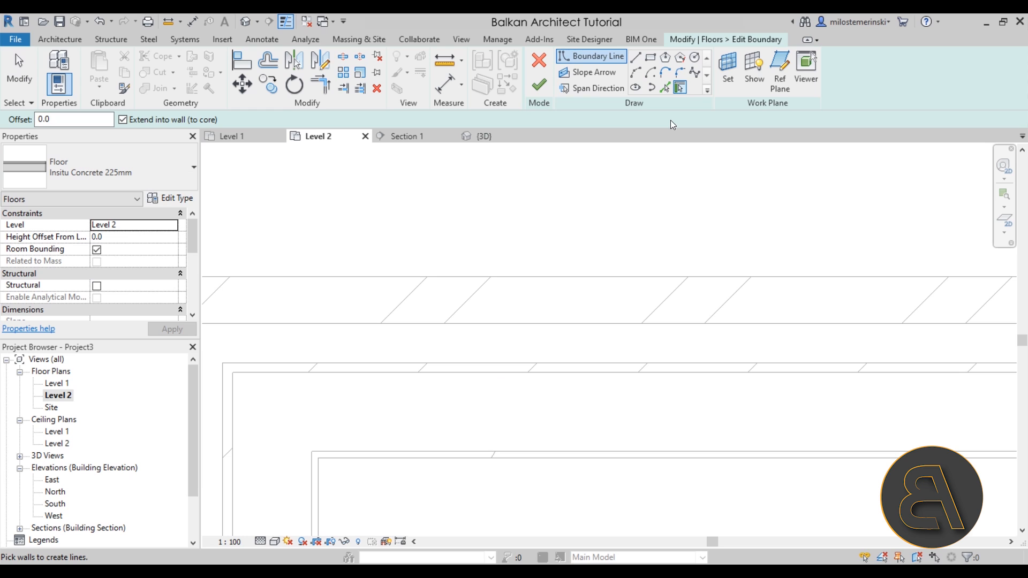
mouse_move(679, 87)
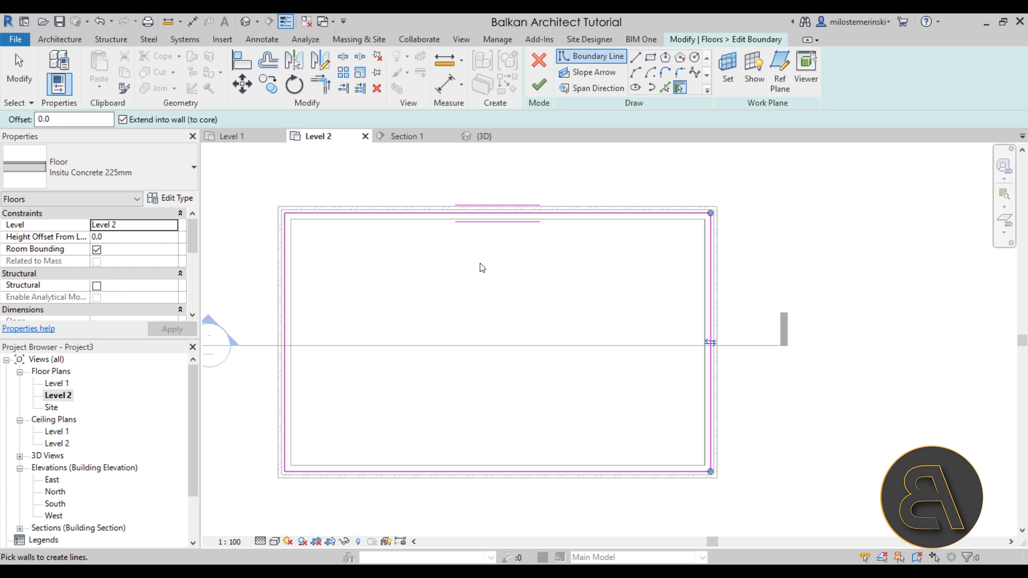
click(538, 84)
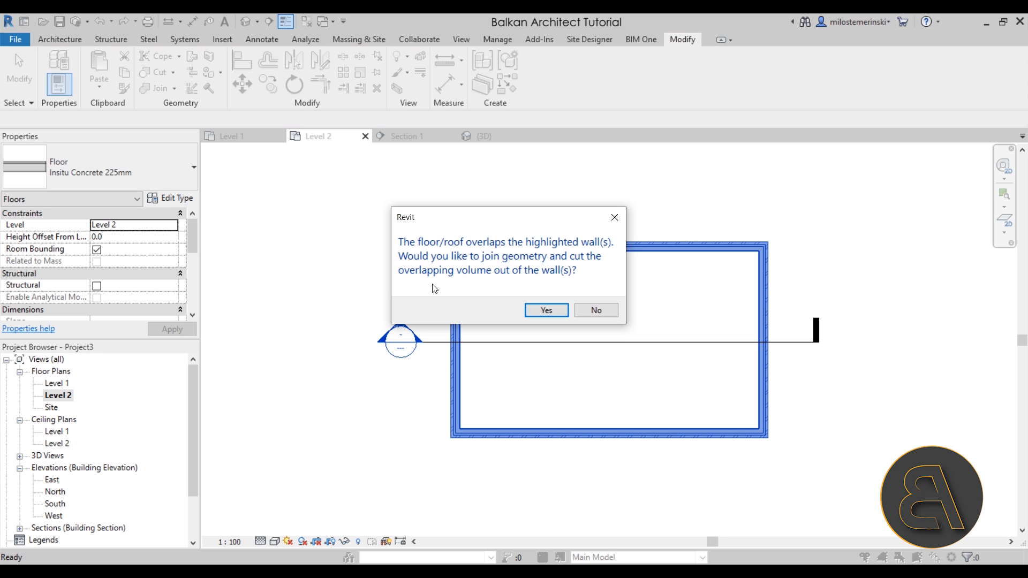
mouse_move(581, 320)
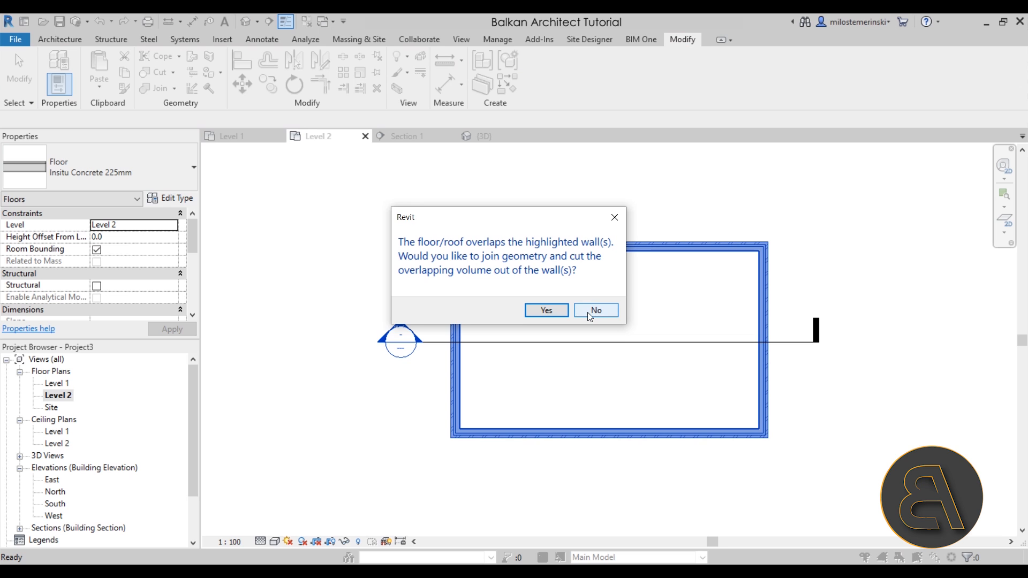
- Decline joining the floor with the walls and open Section 1
click(595, 310)
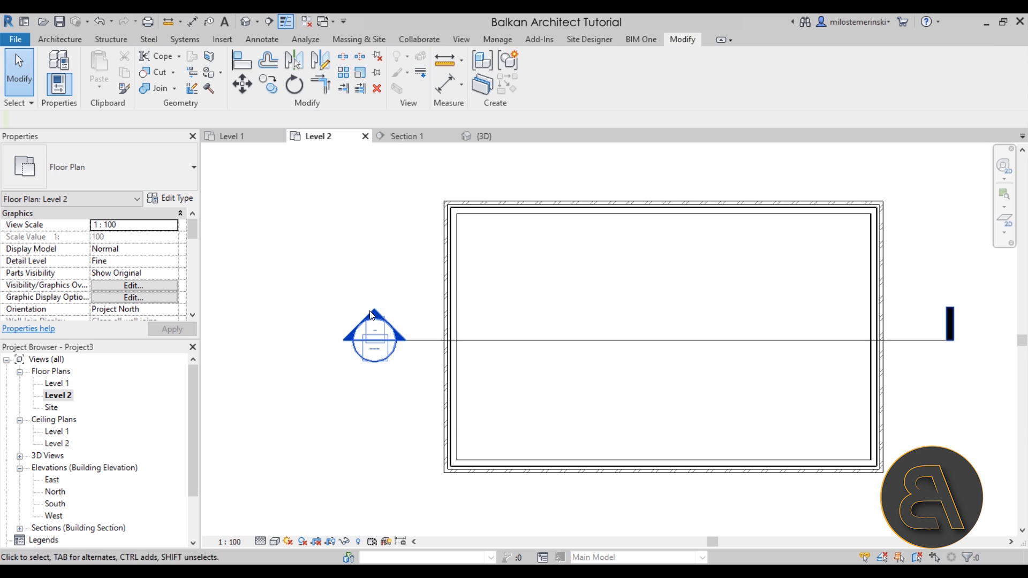
click(407, 136)
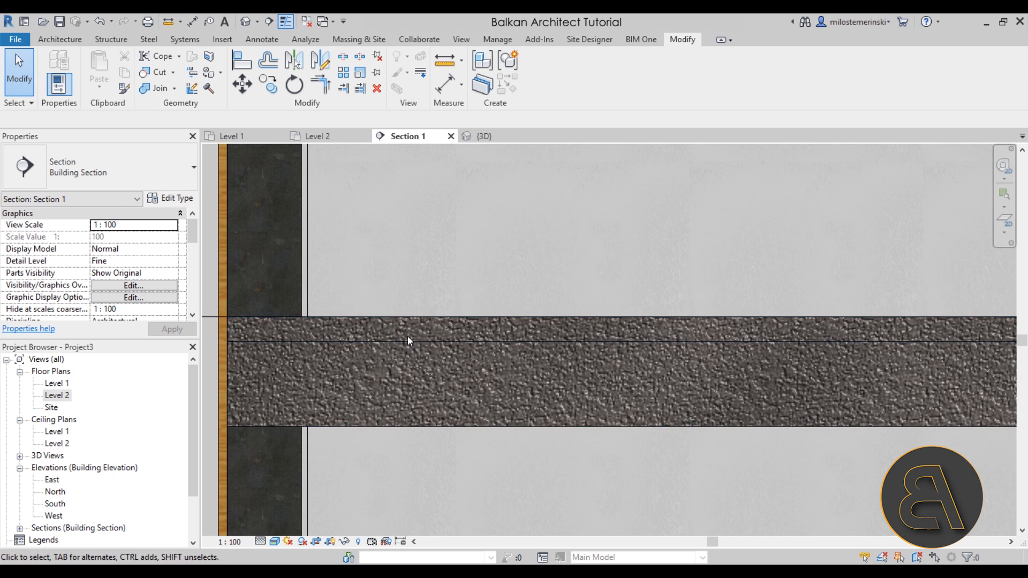
- Open the Insitu Concrete 225mm floor type's structure and add a new Finish 1 layer
click(408, 341)
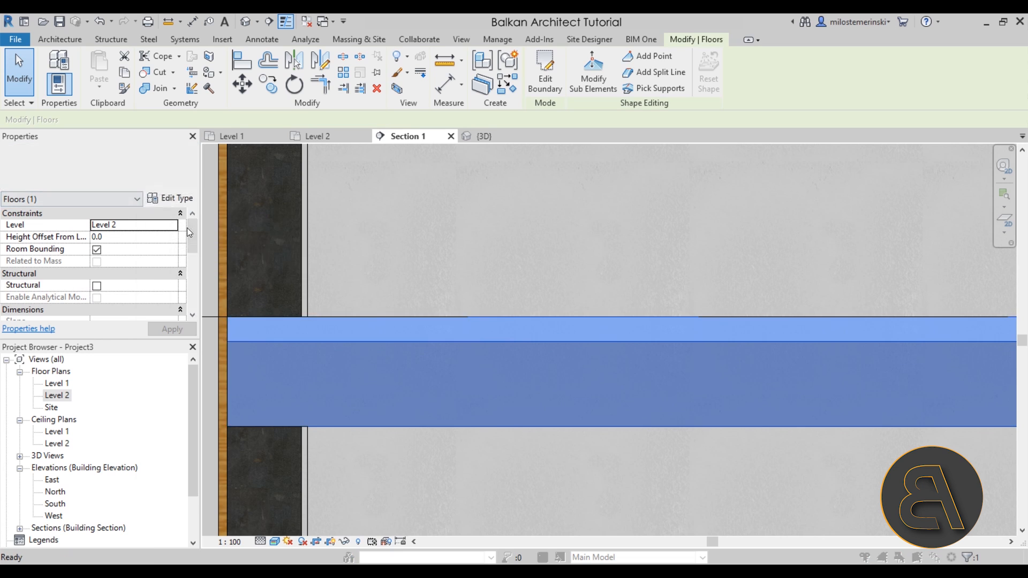
click(176, 198)
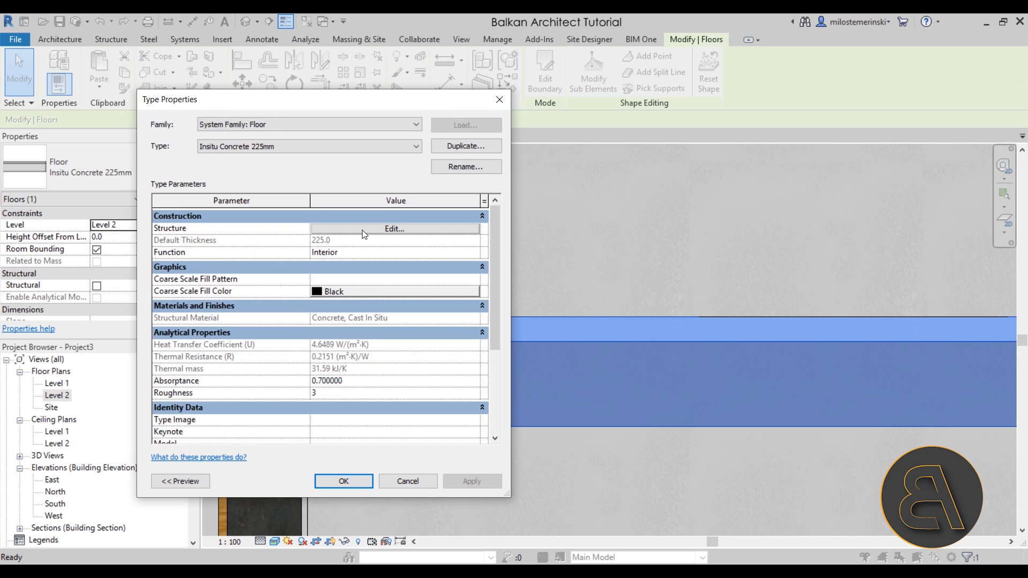
click(394, 228)
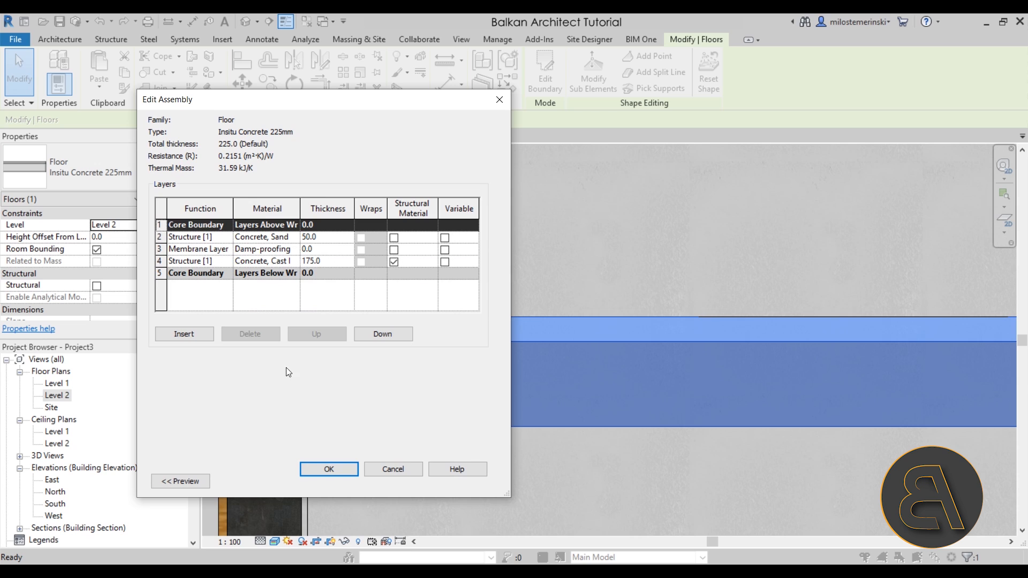
click(183, 334)
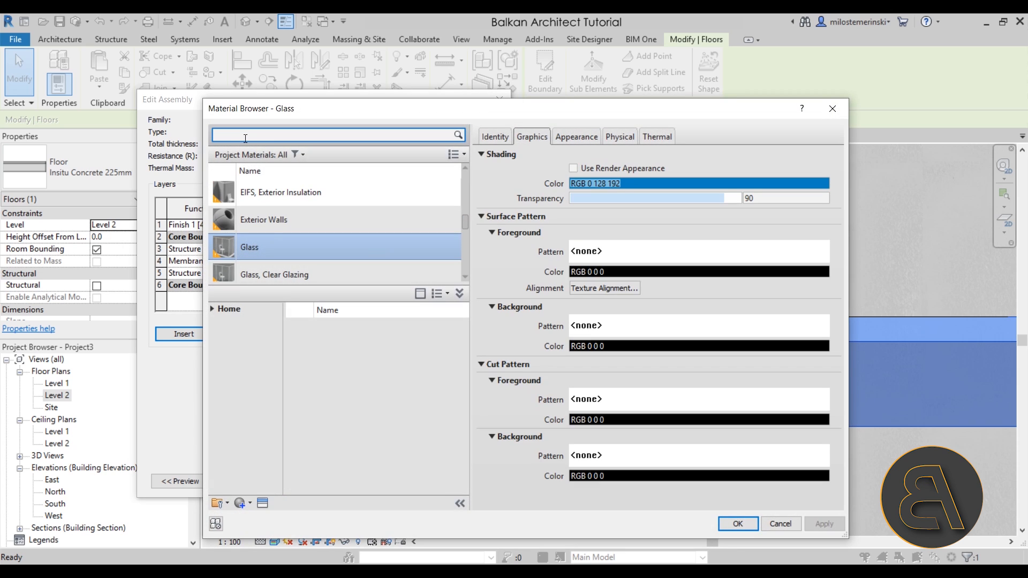
mouse_move(246, 138)
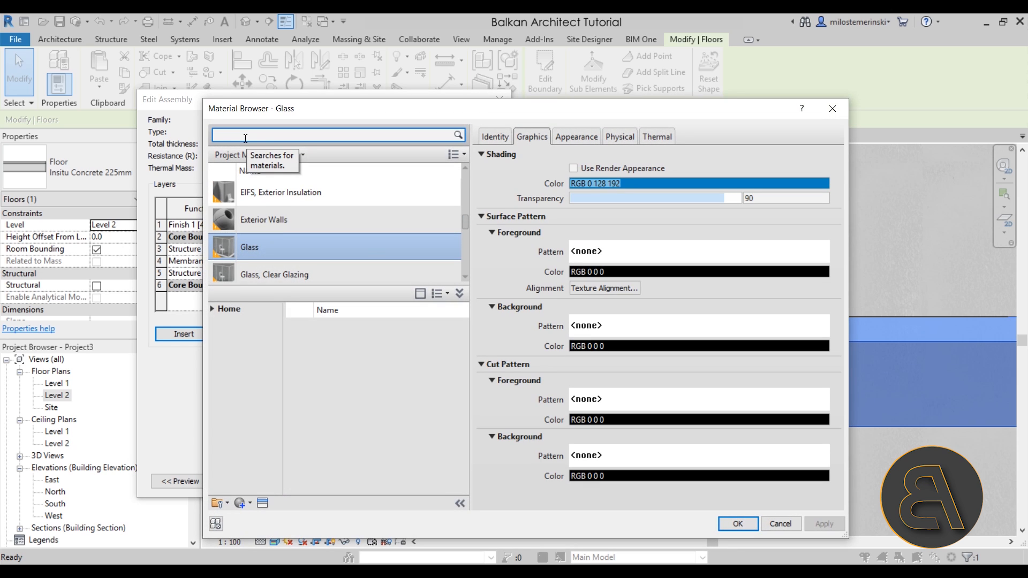
- Search materials for 'plasti' and assign Acrylic to the Finish 1 layer
text(p)
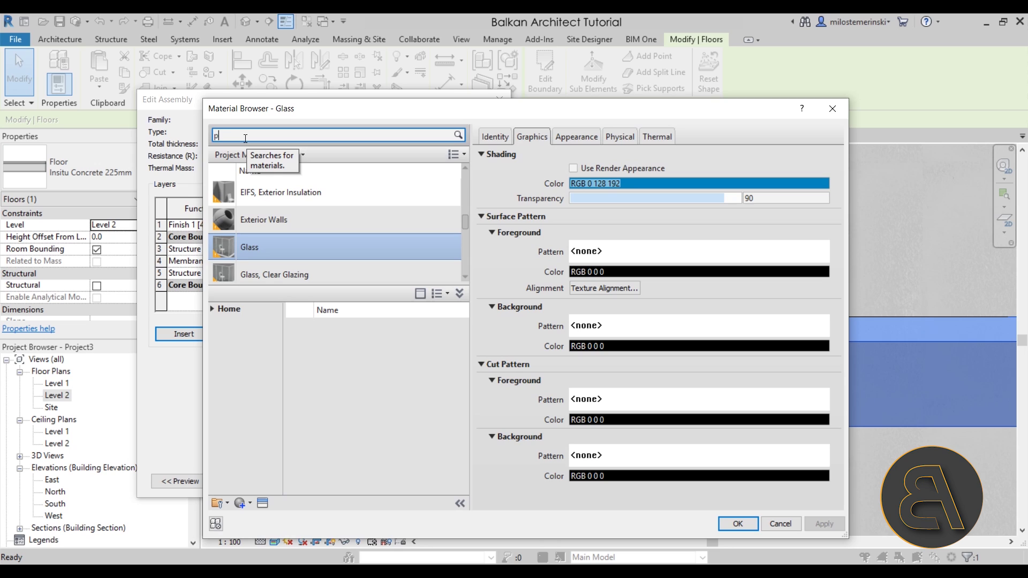
text(lasti)
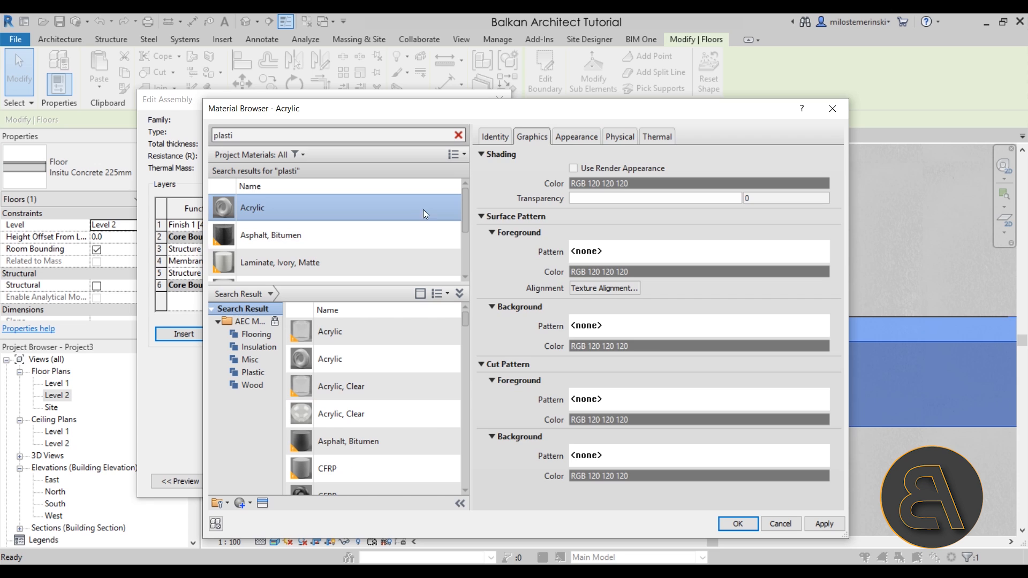
click(576, 136)
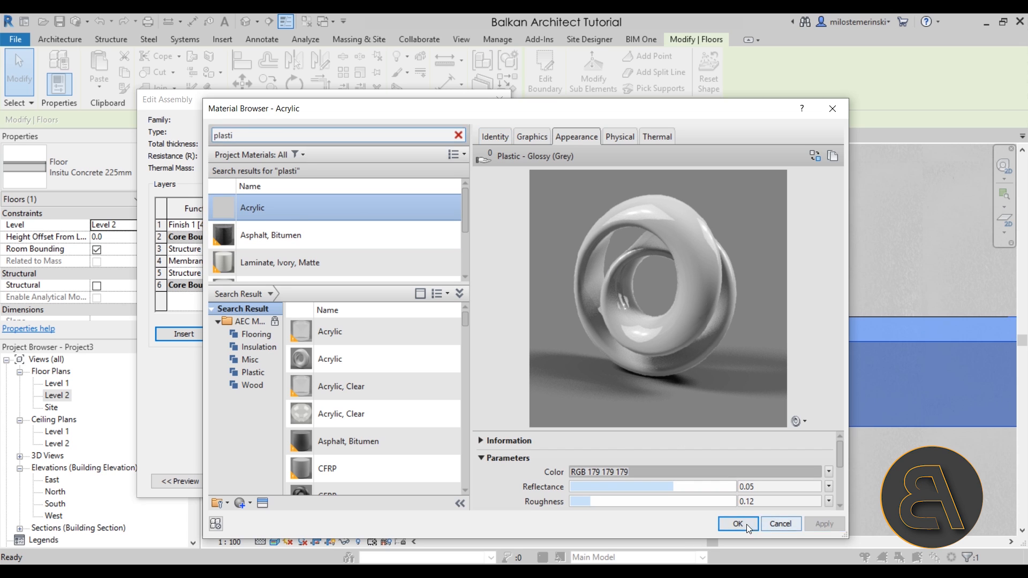
click(738, 524)
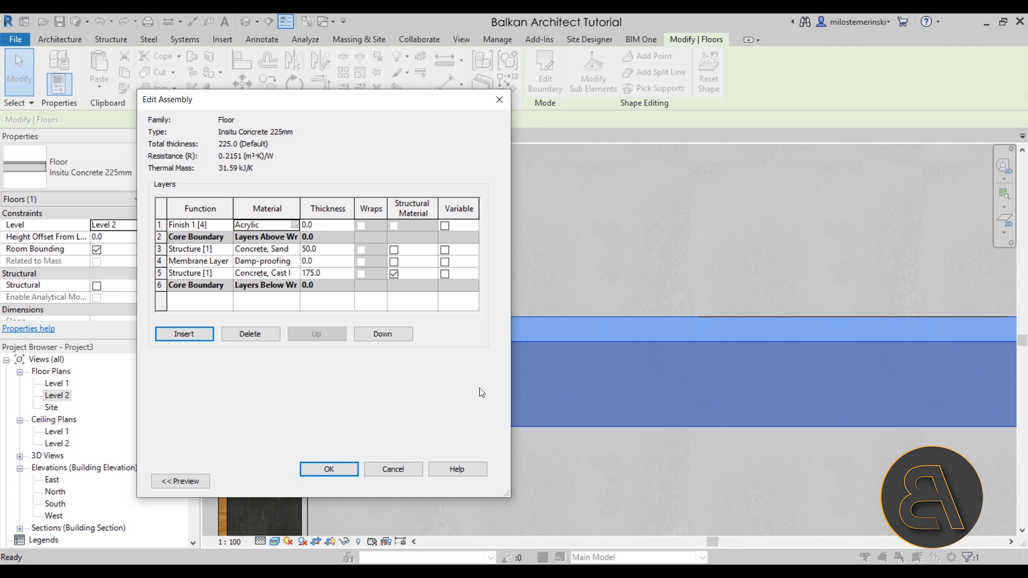
- Make the acrylic Finish 1 layer 10 mm thick, bringing the floor type to 235 mm
click(315, 225)
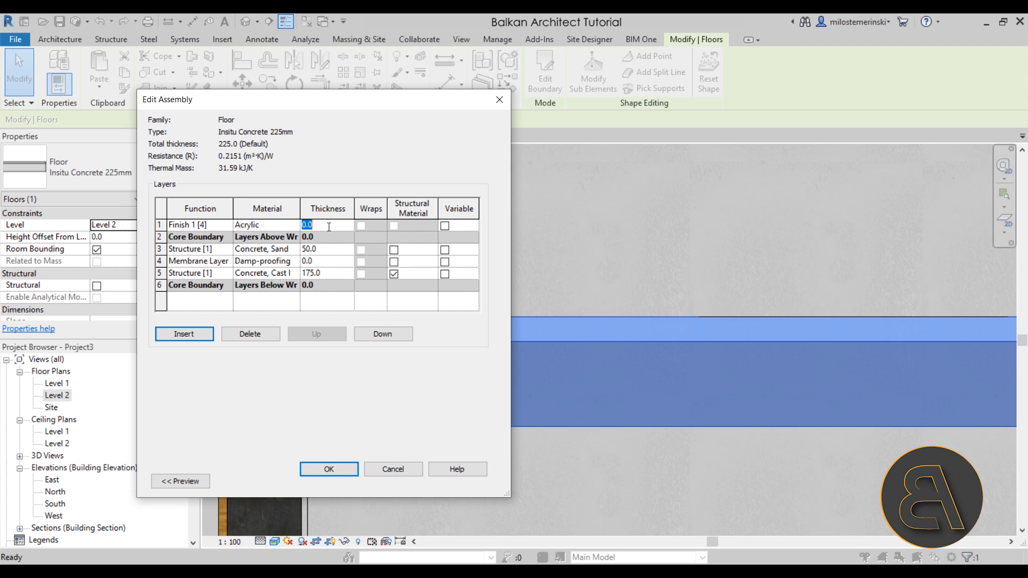
text(1)
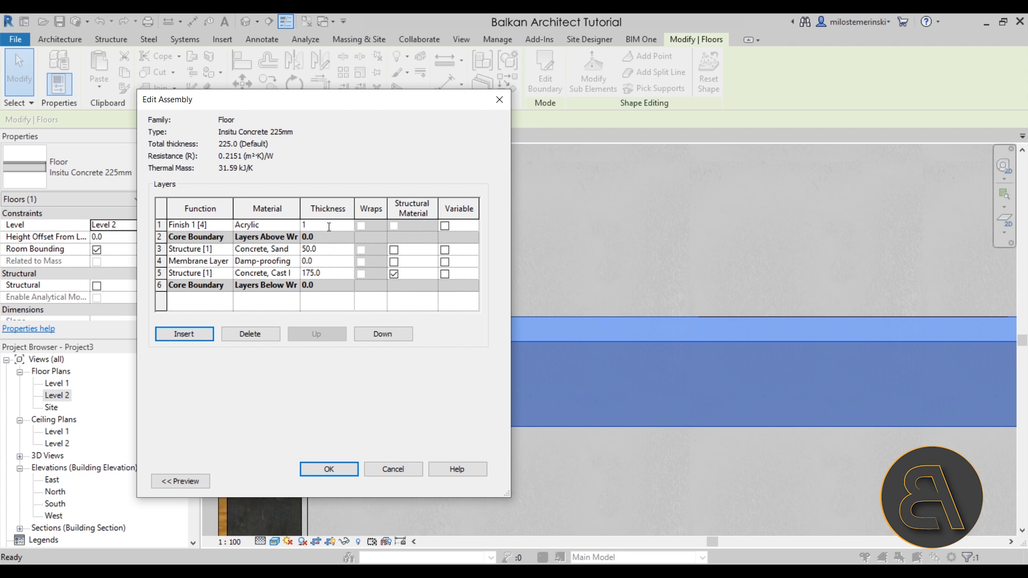
text(10)
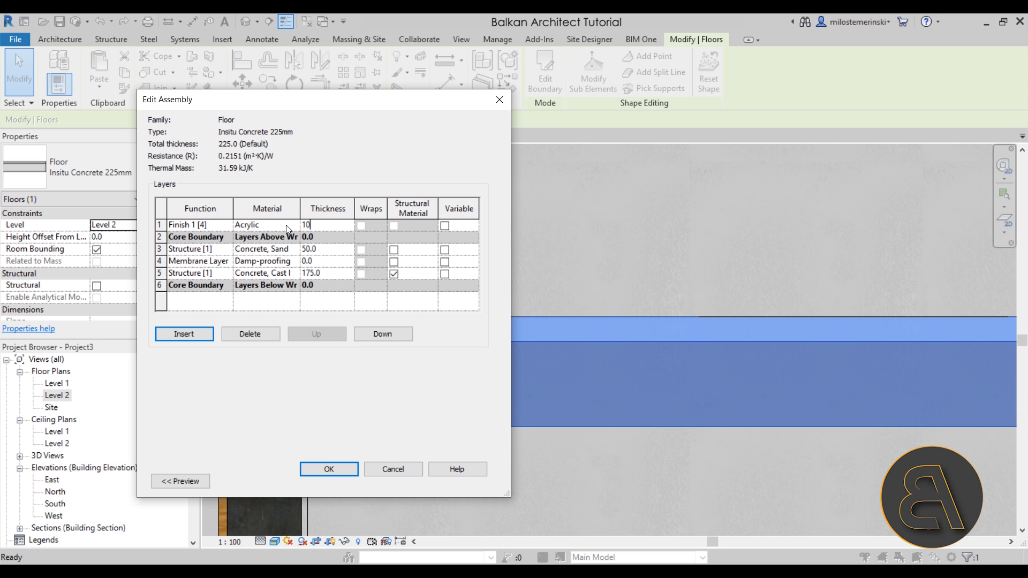
click(328, 469)
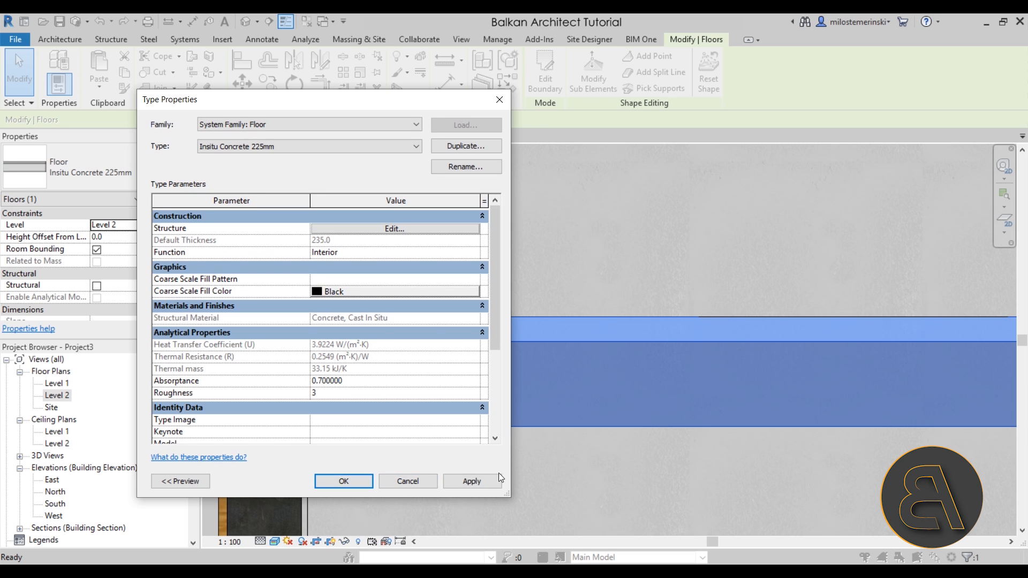
click(344, 481)
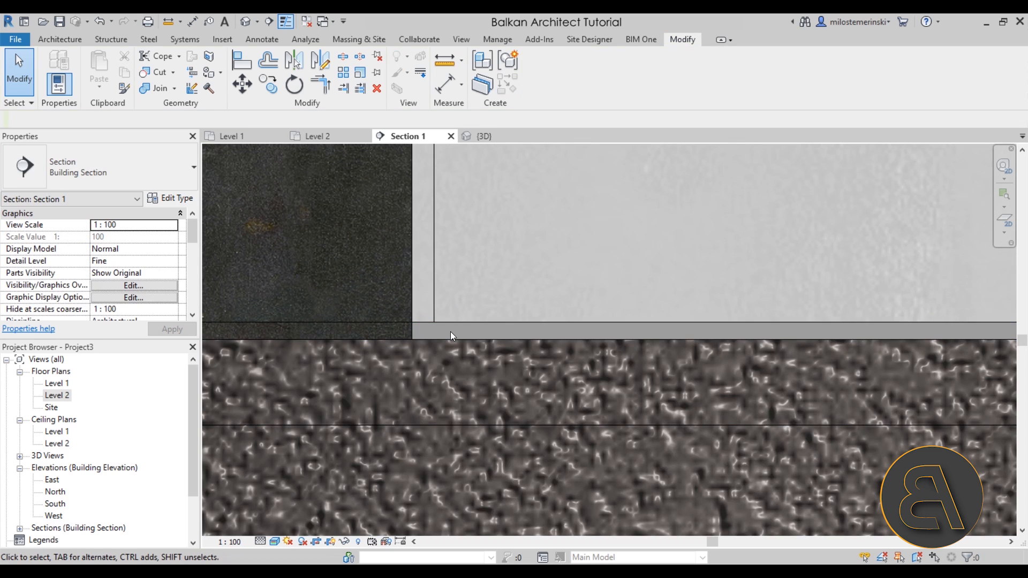
click(429, 326)
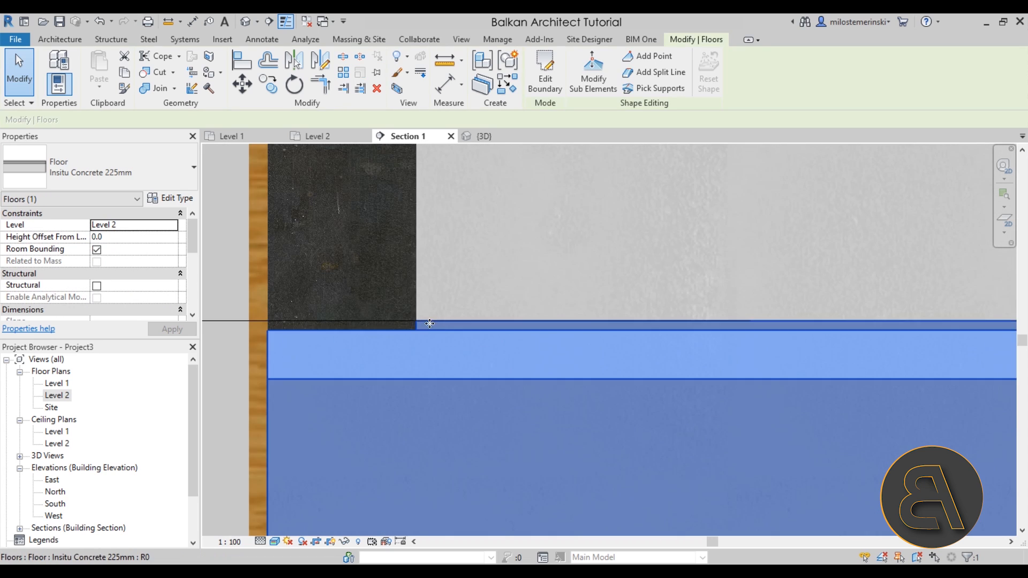
mouse_move(445, 325)
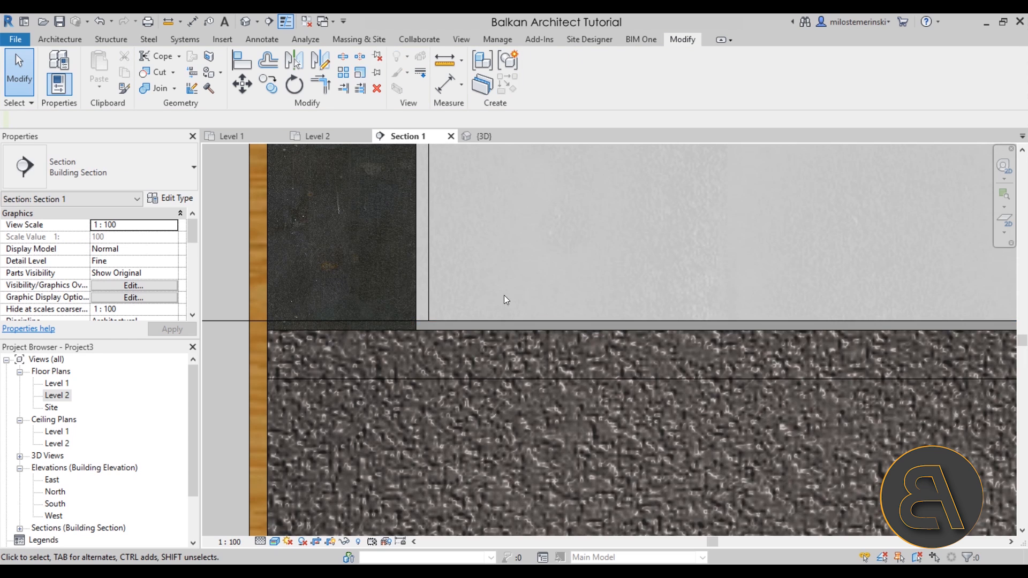
click(374, 371)
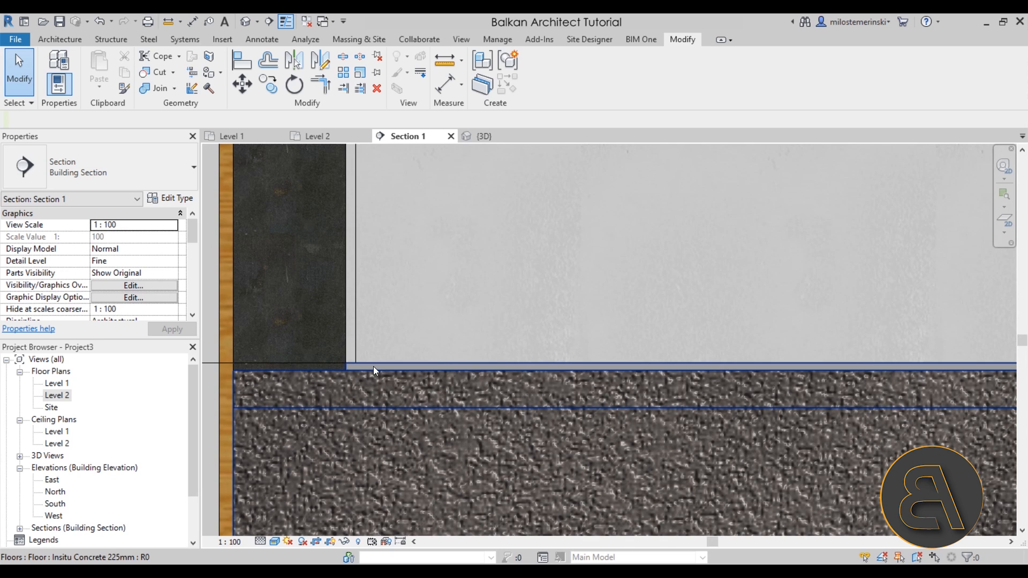
mouse_move(367, 370)
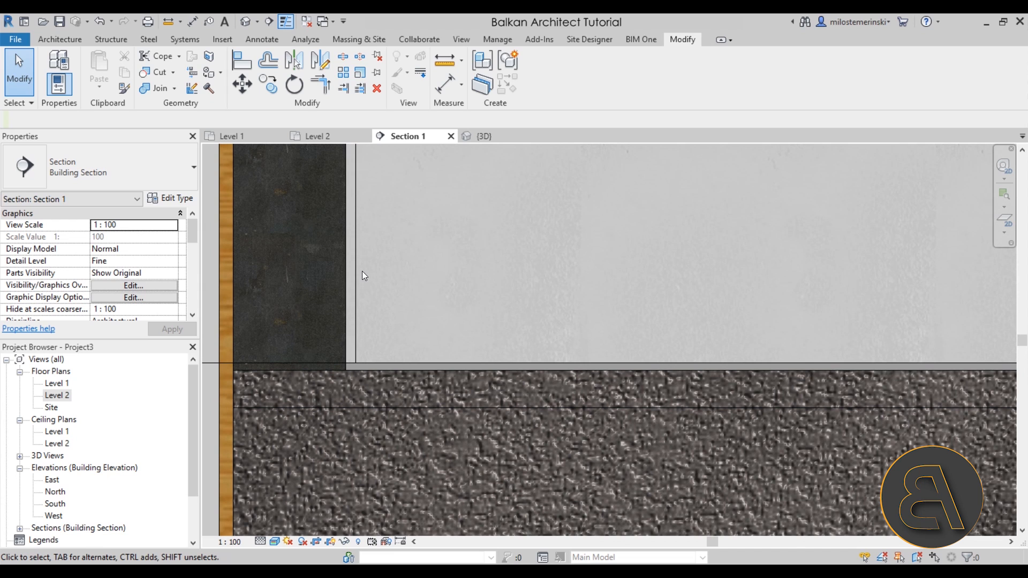
click(370, 369)
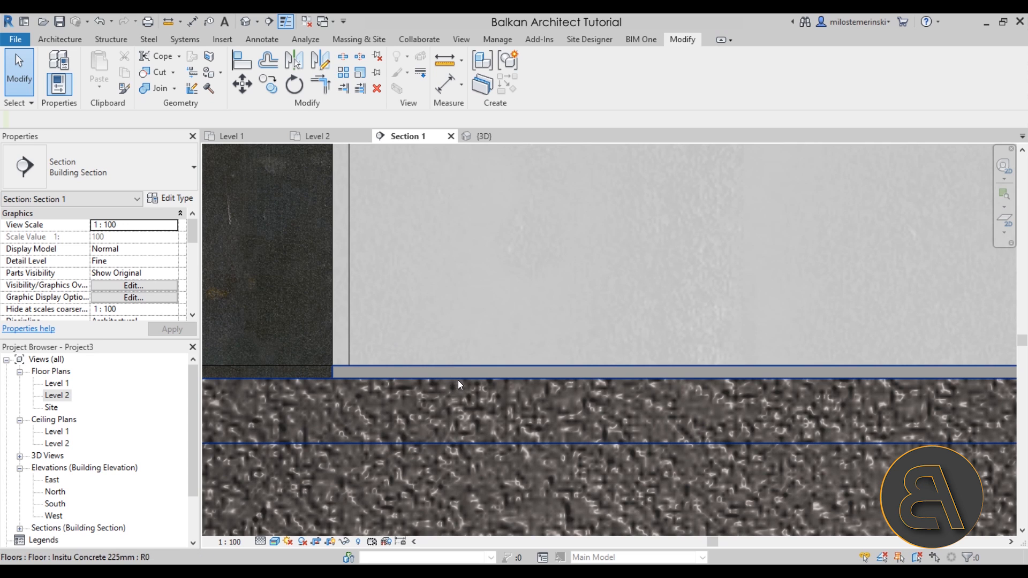
mouse_move(448, 370)
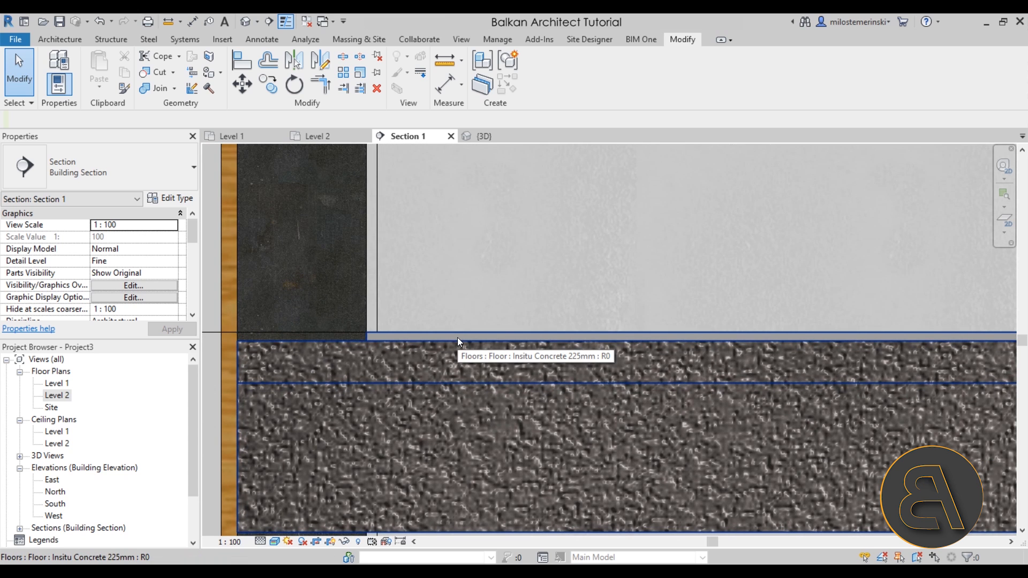
mouse_move(436, 341)
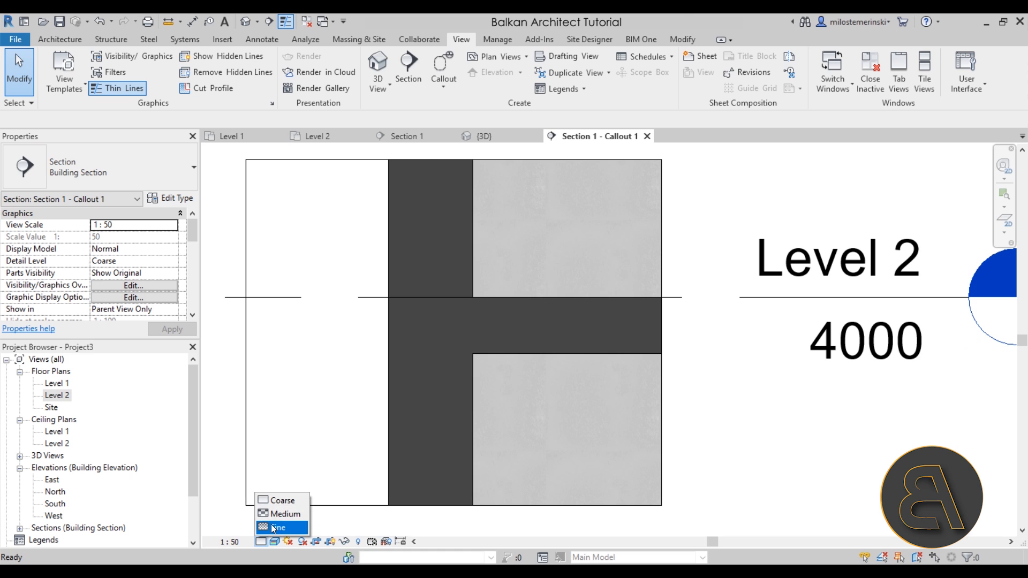
- Switch the Section 1 - Callout 1 view to Fine detail level
click(280, 527)
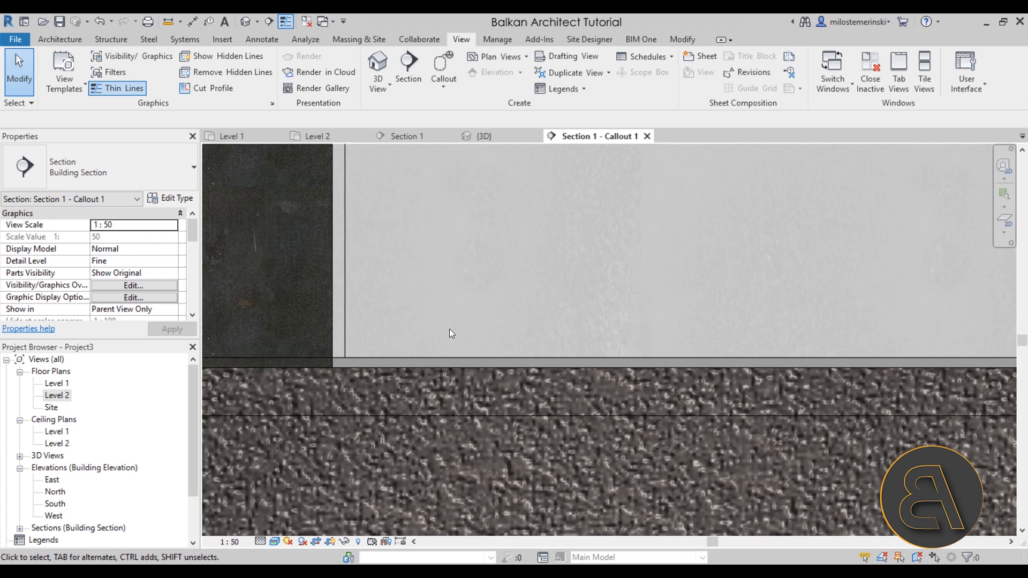
click(393, 368)
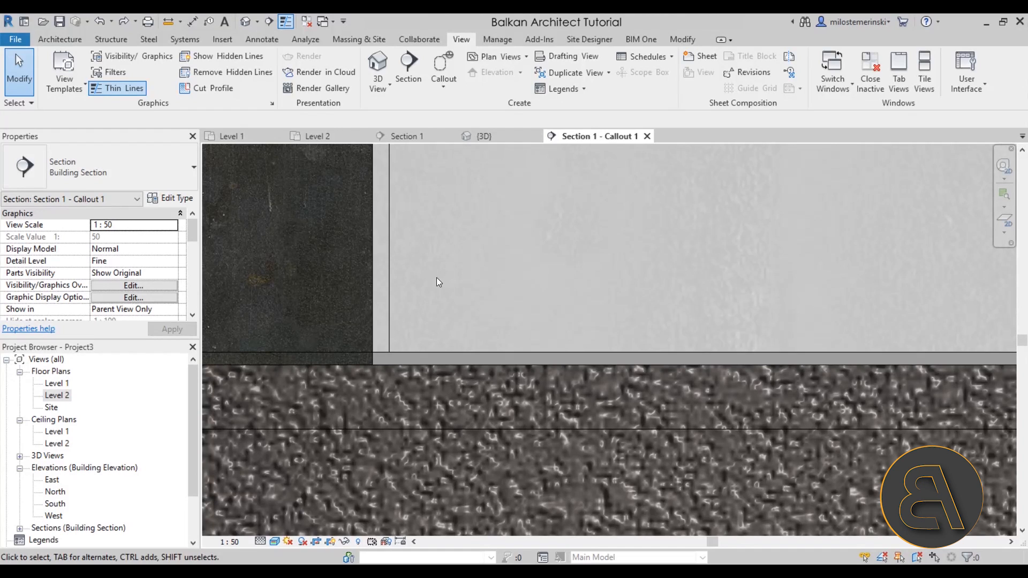
mouse_move(456, 62)
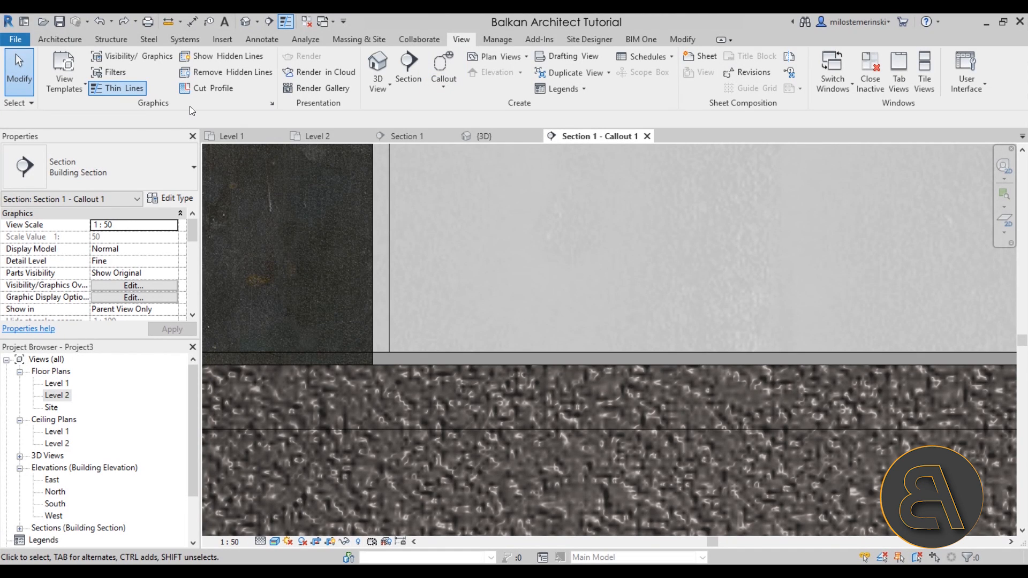
mouse_move(220, 88)
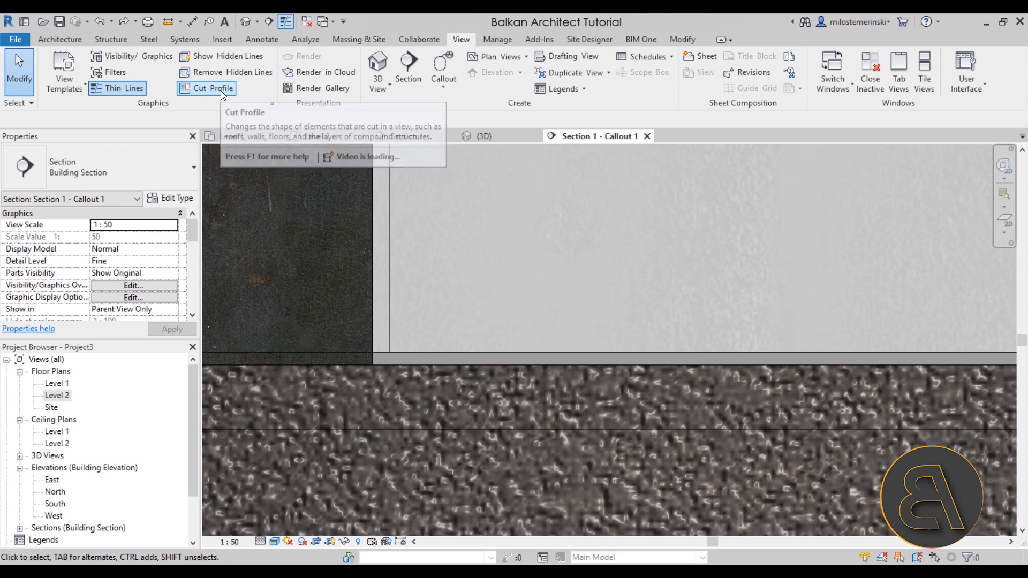
- Edit the floor's cut profile so the acrylic finish ends at the wall's inner face
click(210, 88)
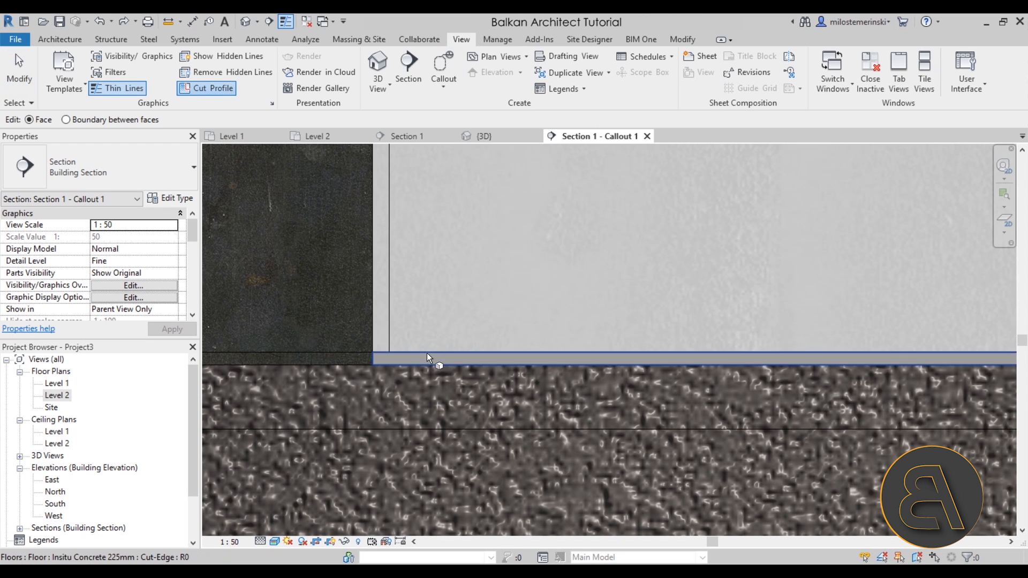
mouse_move(423, 359)
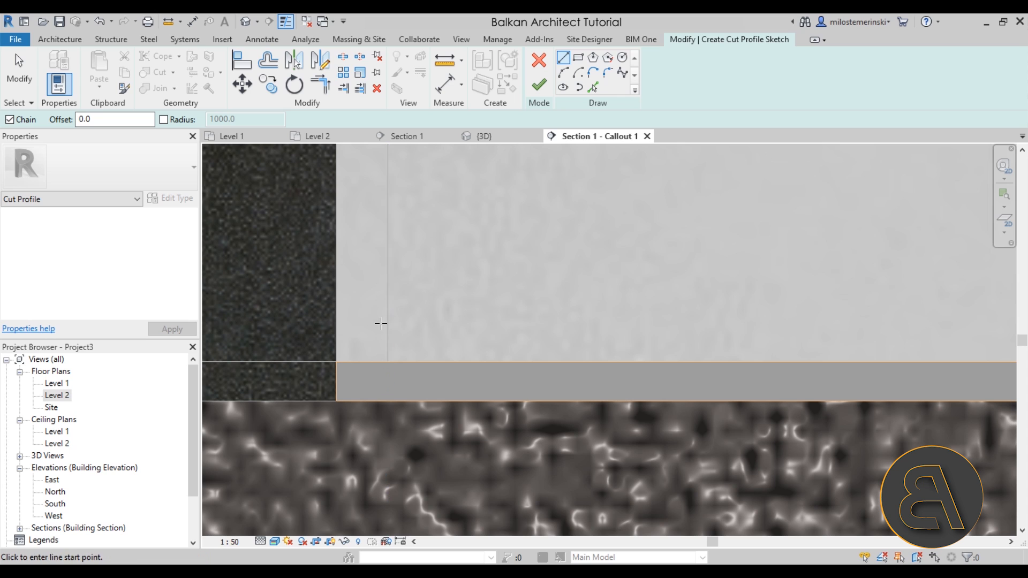
mouse_move(384, 426)
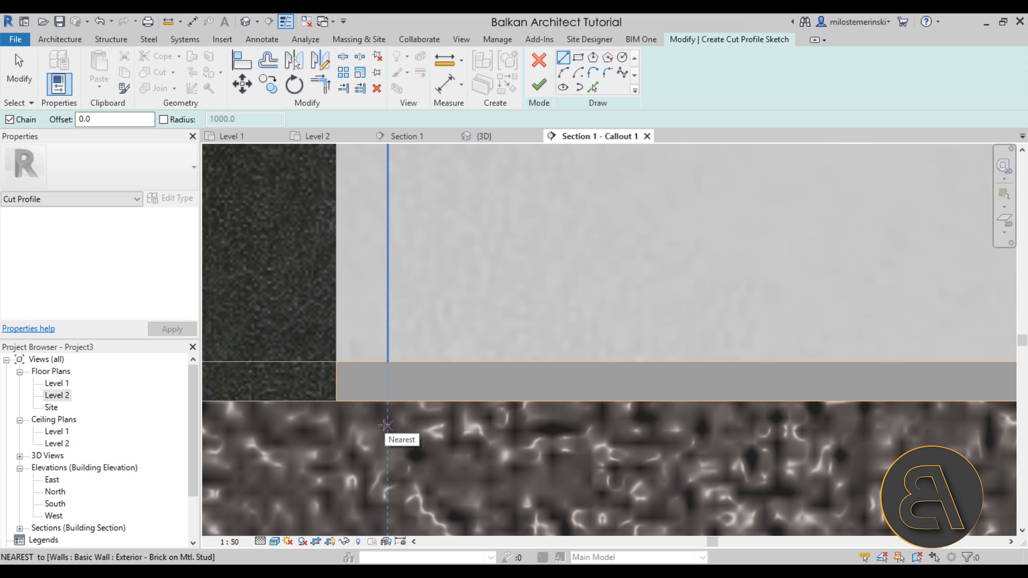
mouse_move(414, 389)
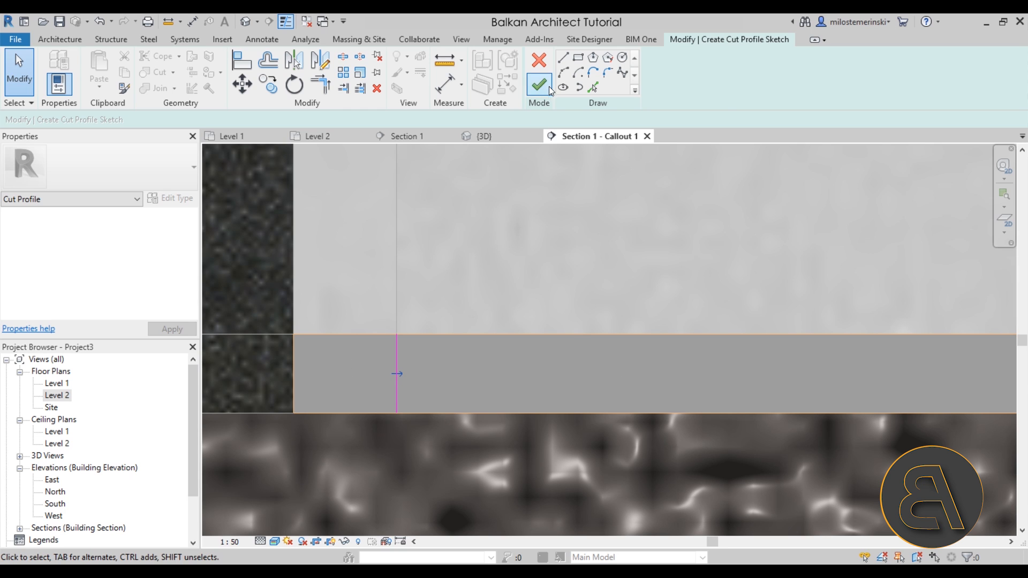
click(539, 84)
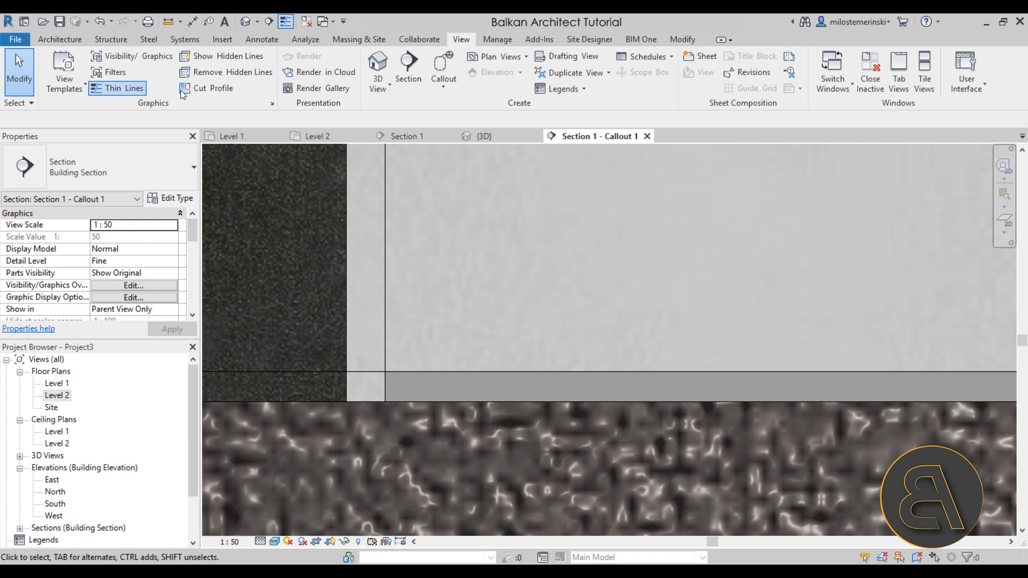
- Sketch a 10 mm wall cut profile turning the acrylic finish up the wall face
click(184, 88)
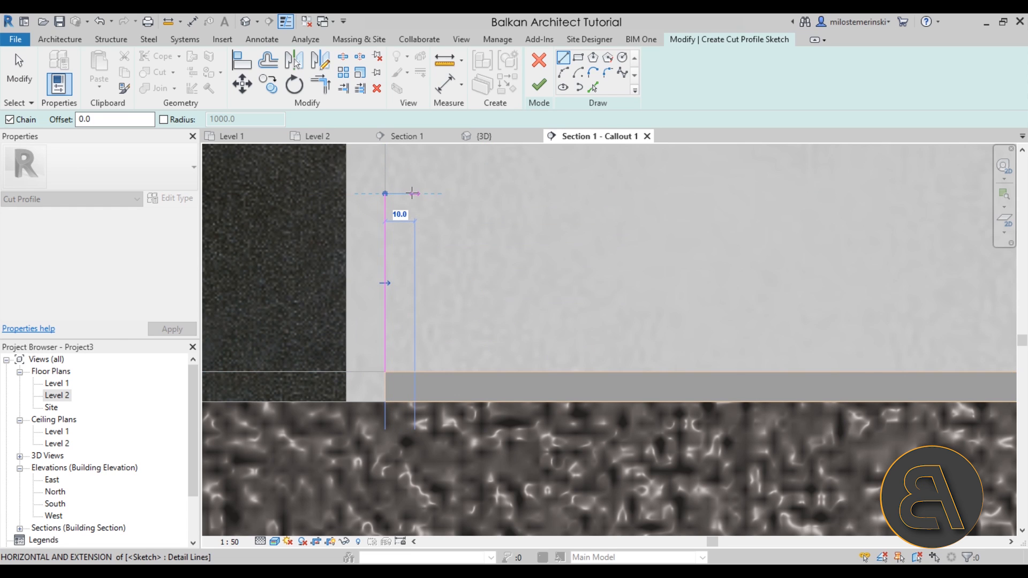
click(446, 373)
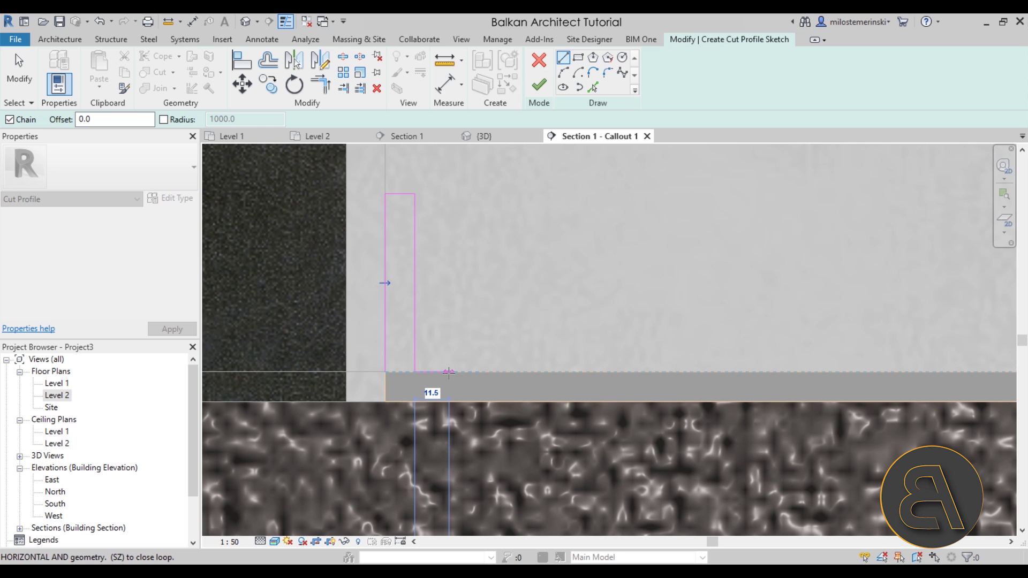
click(447, 374)
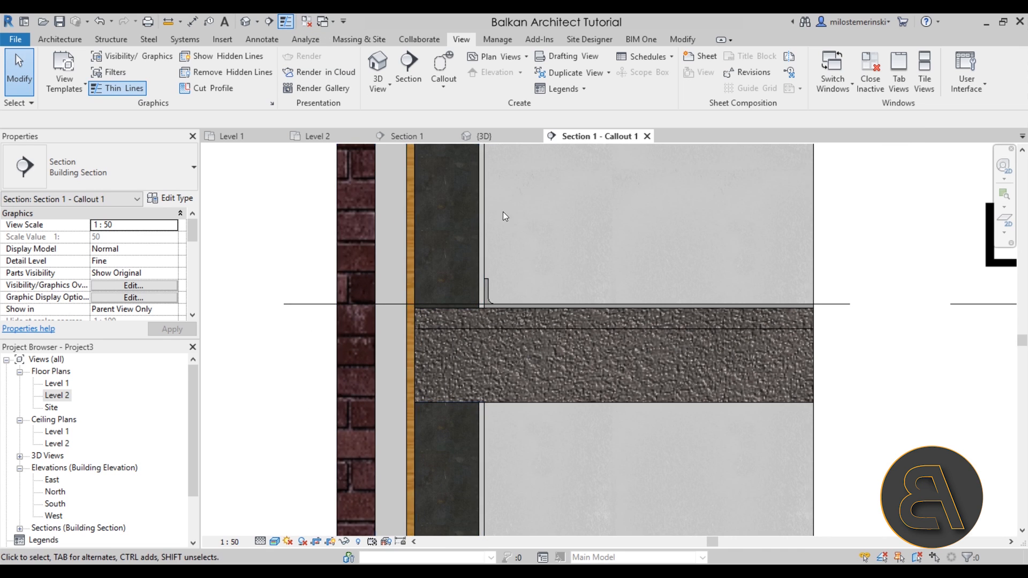
mouse_move(318, 394)
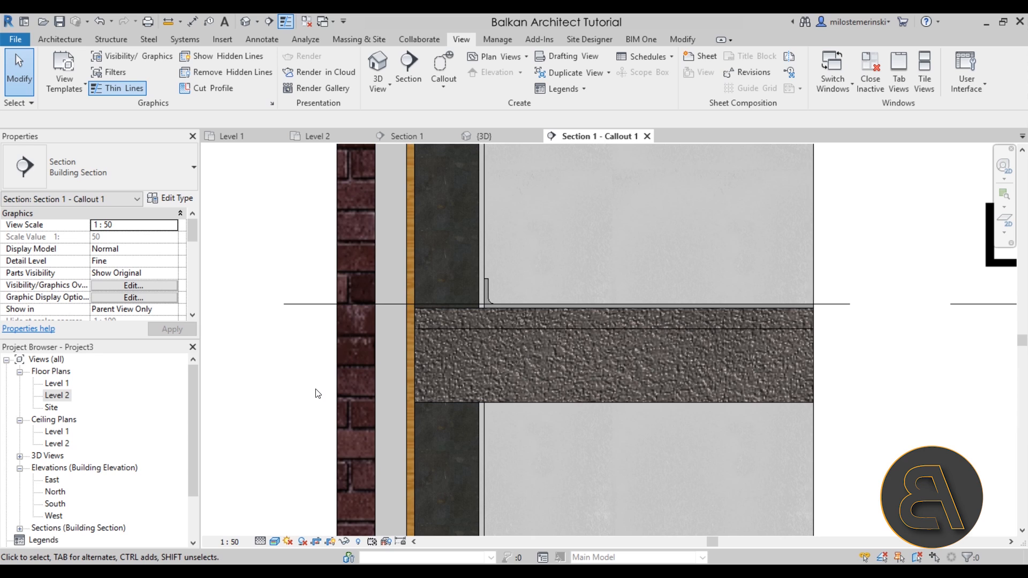